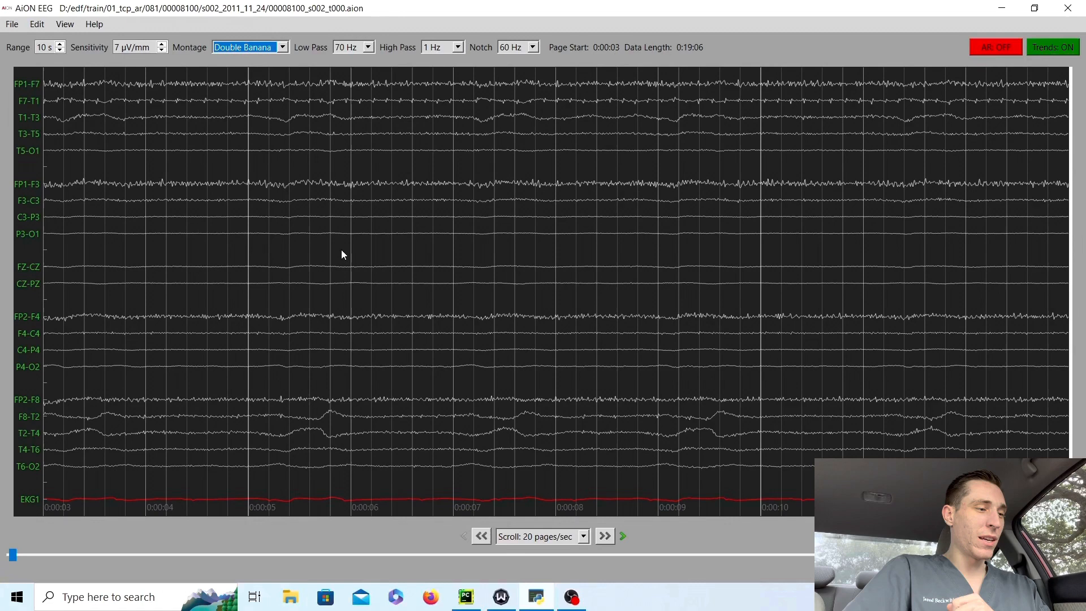
pyautogui.moveTo(315, 240)
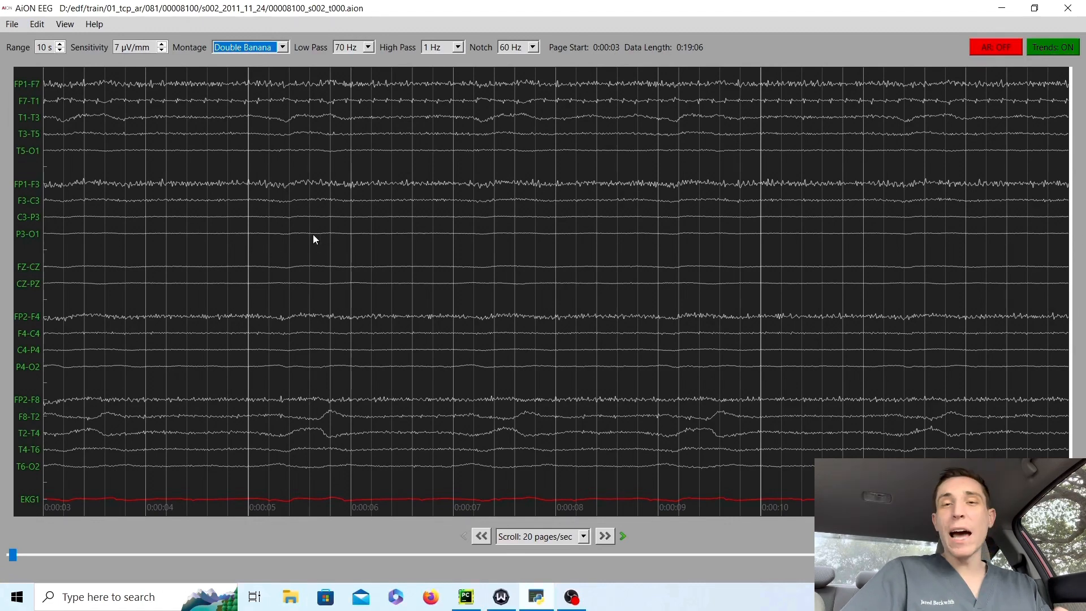
pyautogui.moveTo(314, 278)
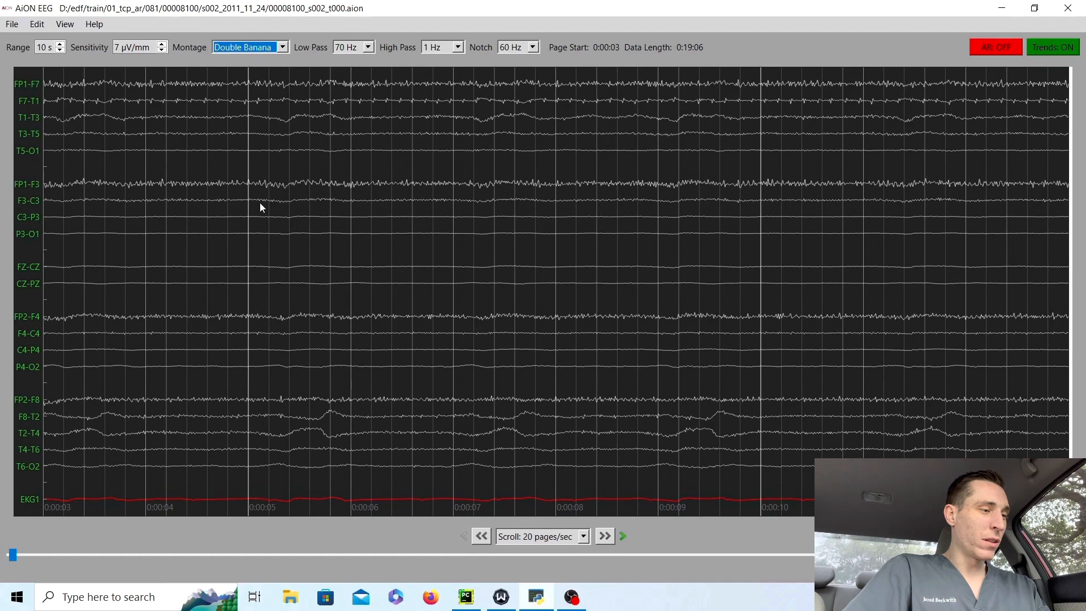
pyautogui.moveTo(374, 190)
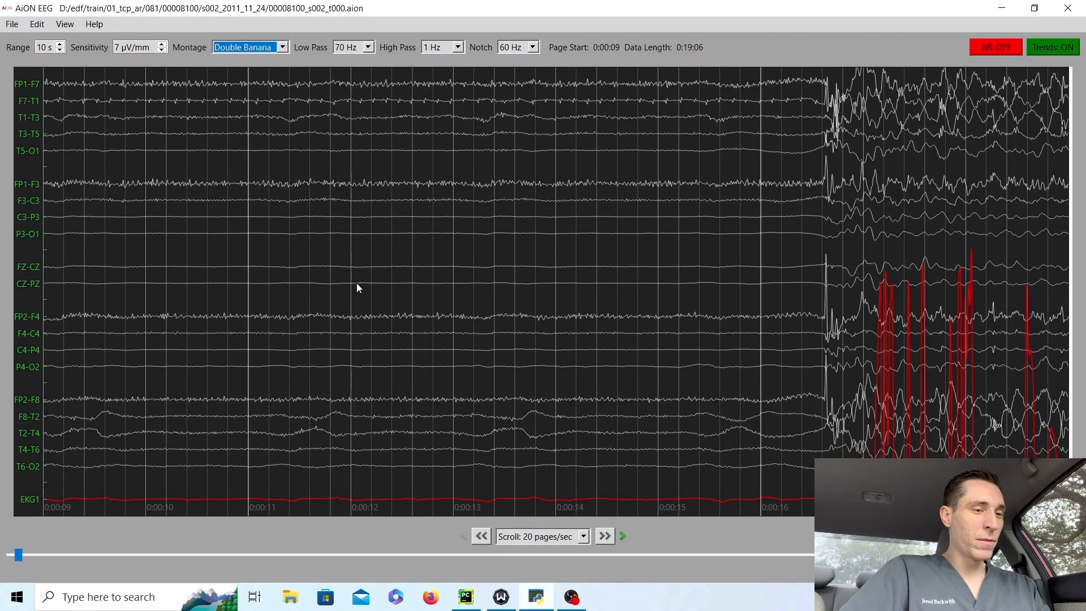
# Page forward through the Double Banana traces from 0:00:03 to about 0:01:42, past repeated bursts
pyautogui.click(604, 536)
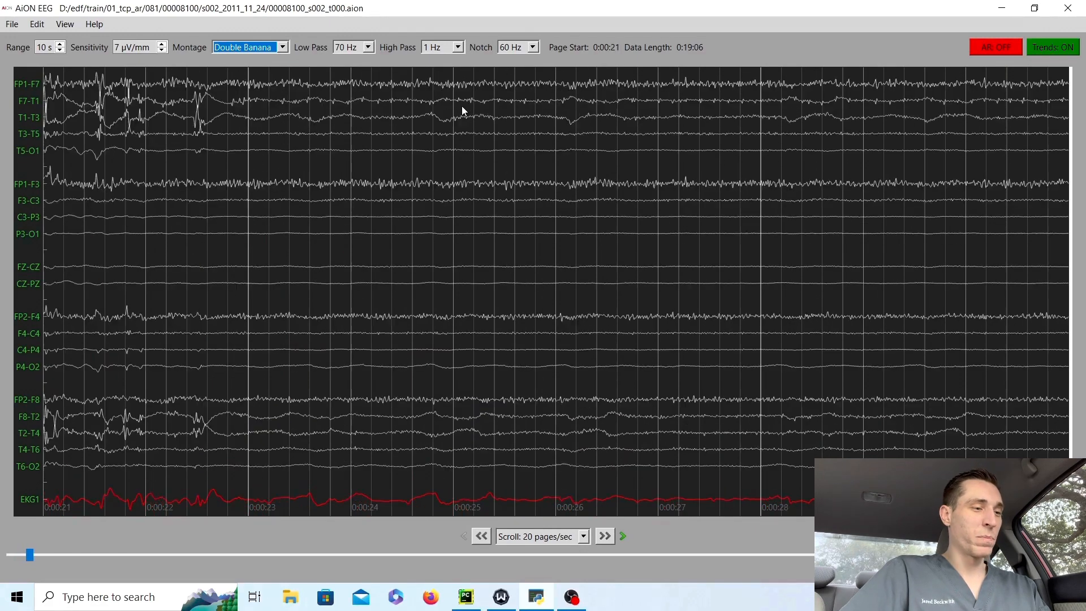
pyautogui.click(604, 536)
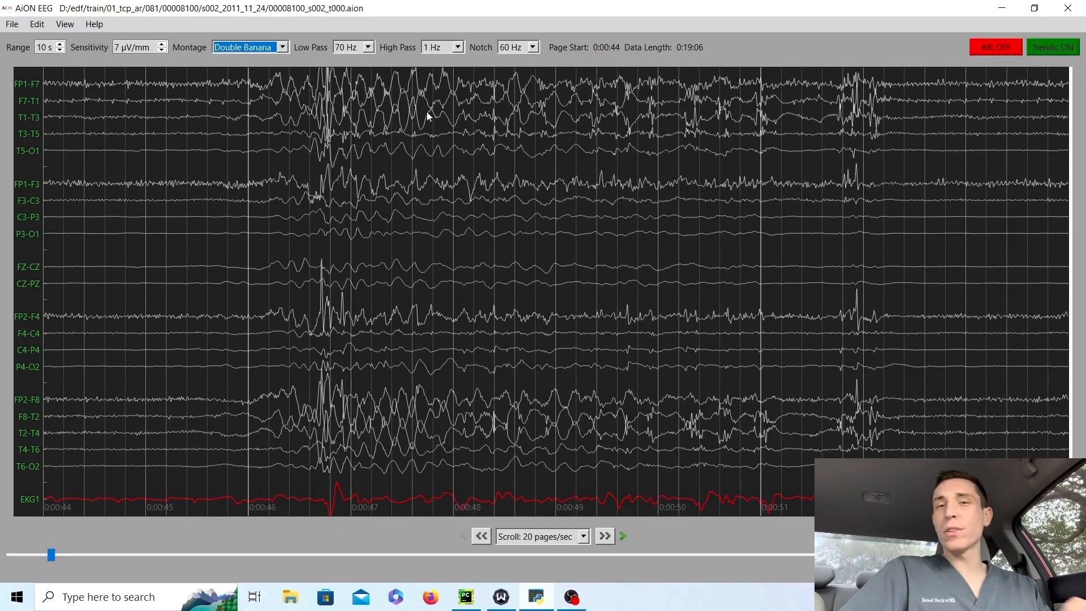
pyautogui.click(603, 536)
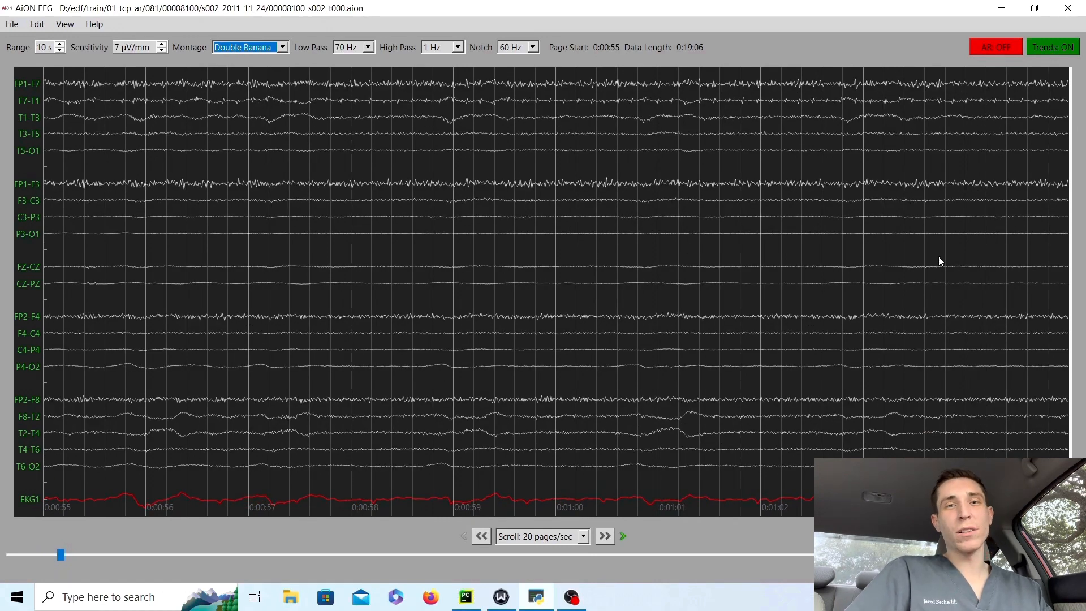
pyautogui.moveTo(918, 259)
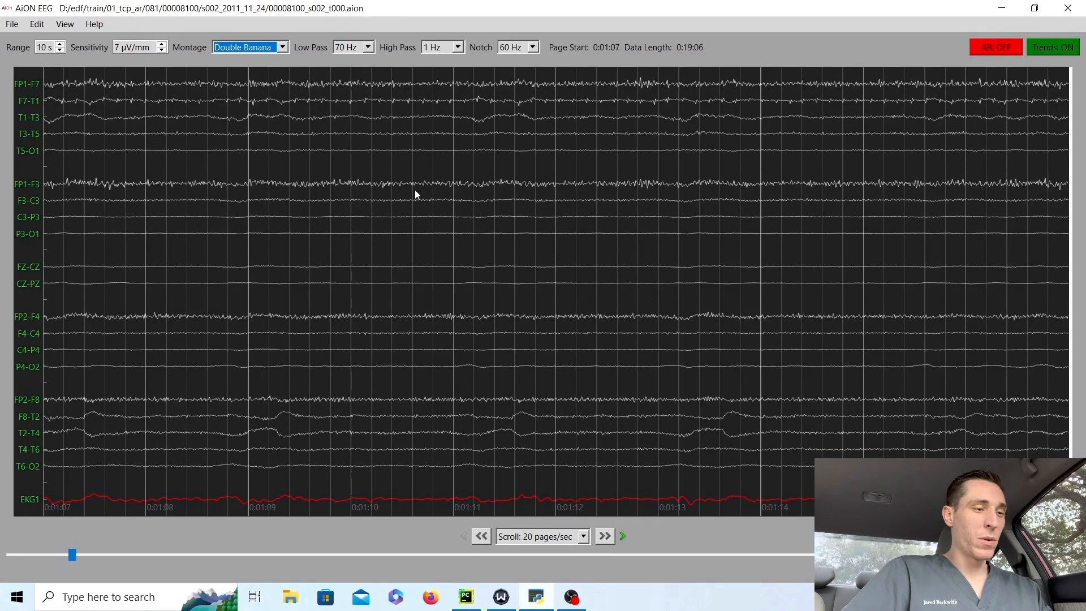
pyautogui.click(603, 536)
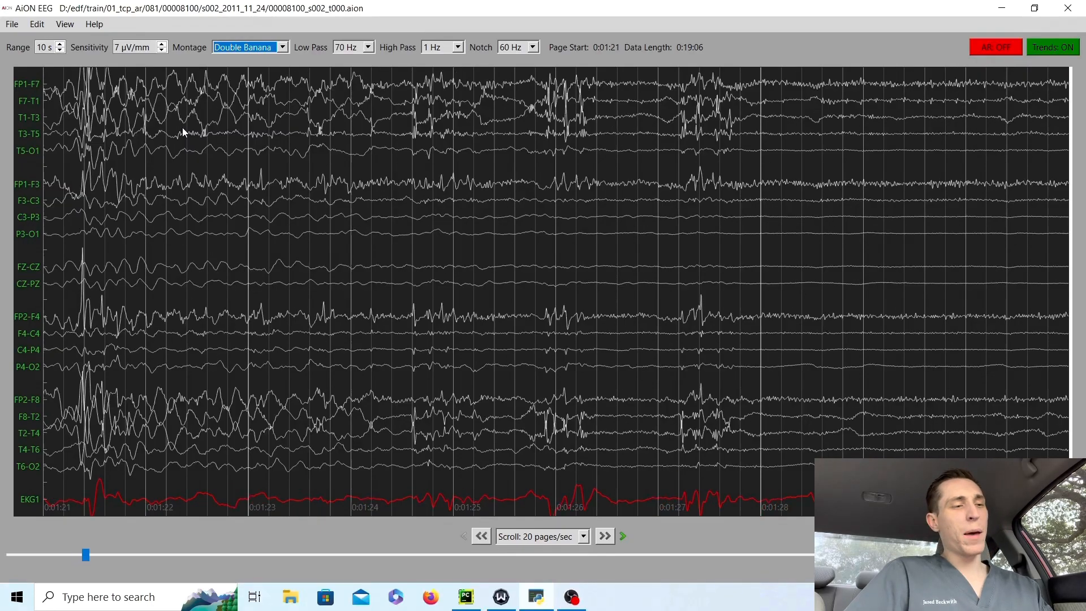
pyautogui.click(604, 536)
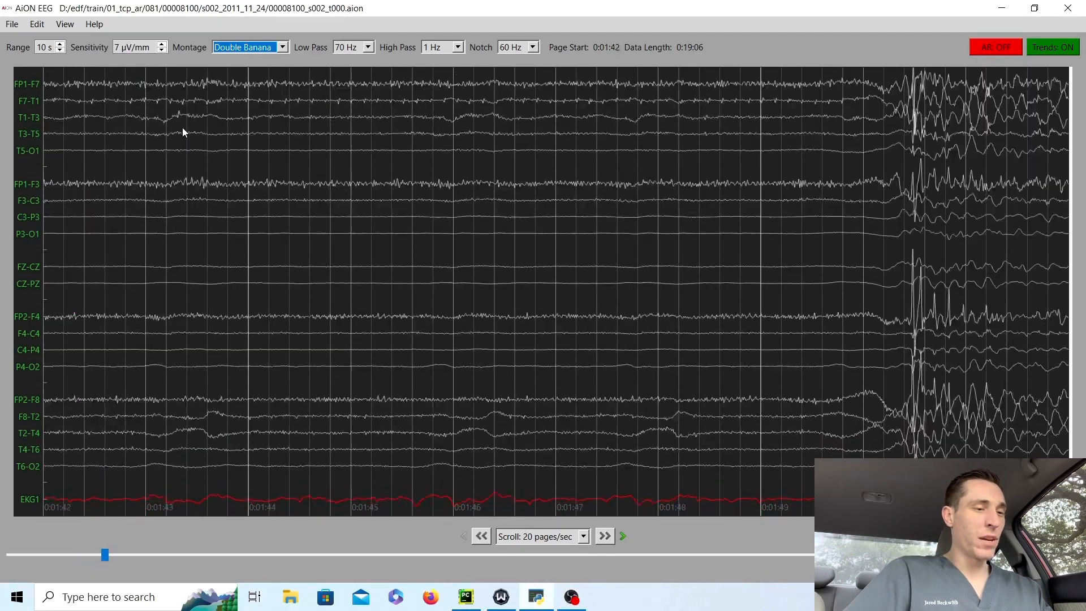
# Page further past high-amplitude bursts, then step back slightly to the burst onset near 0:02:15
pyautogui.click(604, 536)
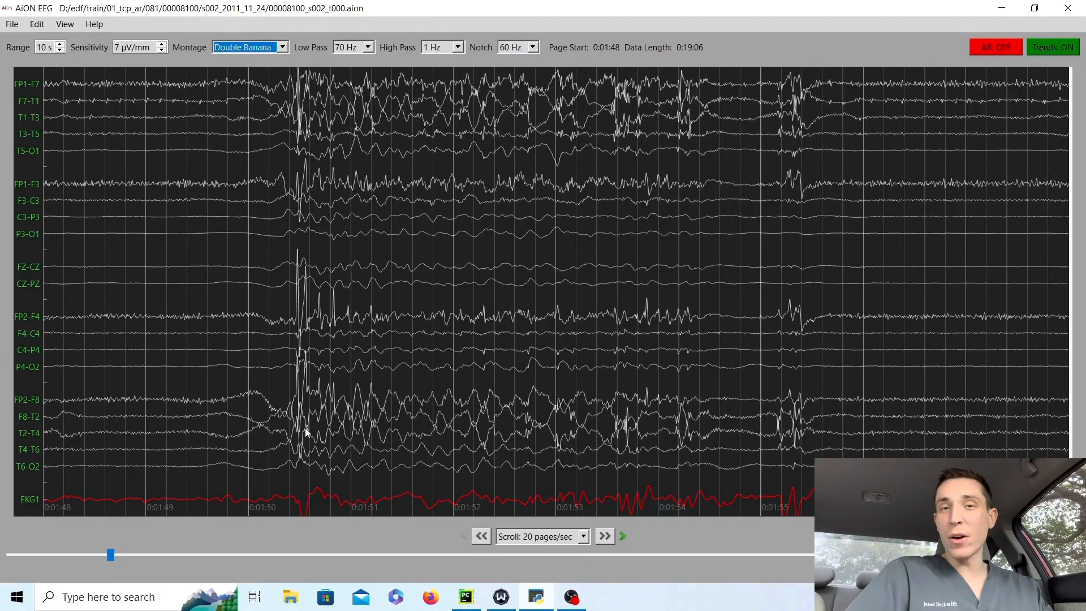
pyautogui.moveTo(389, 398)
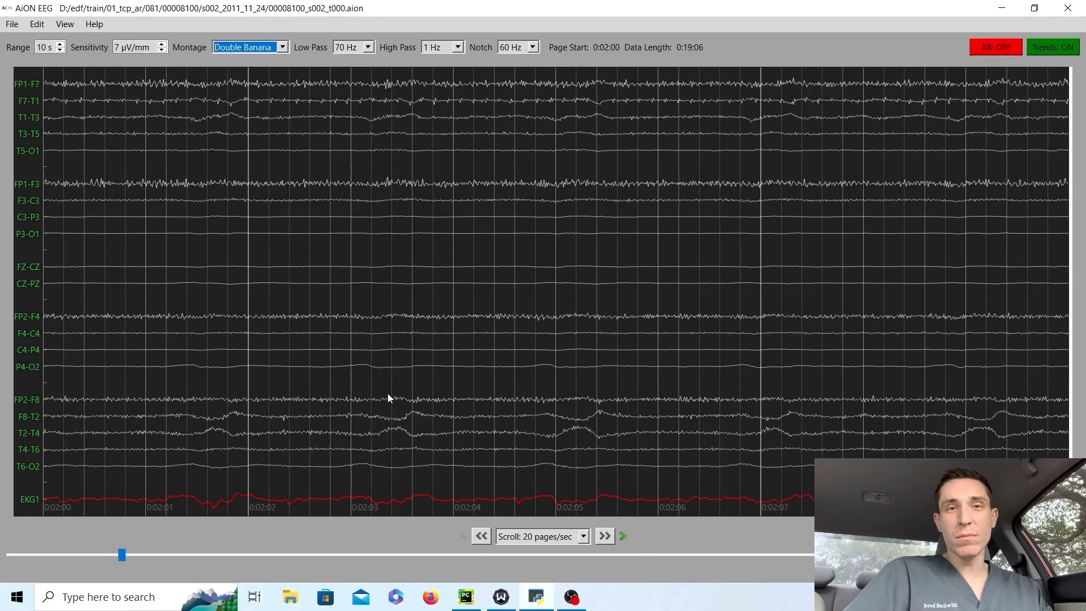
pyautogui.click(603, 536)
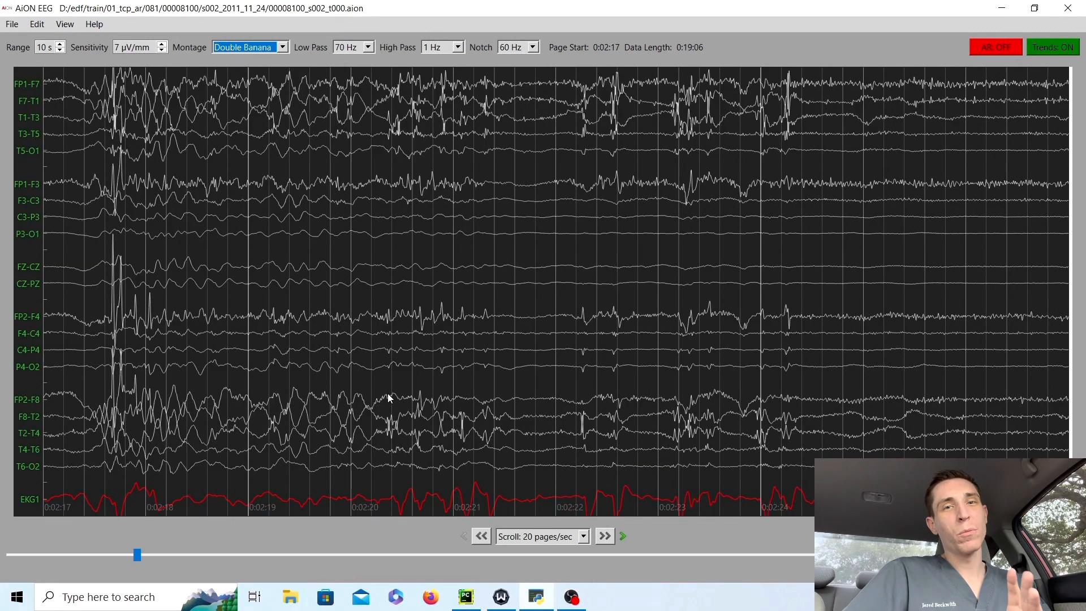
pyautogui.click(481, 536)
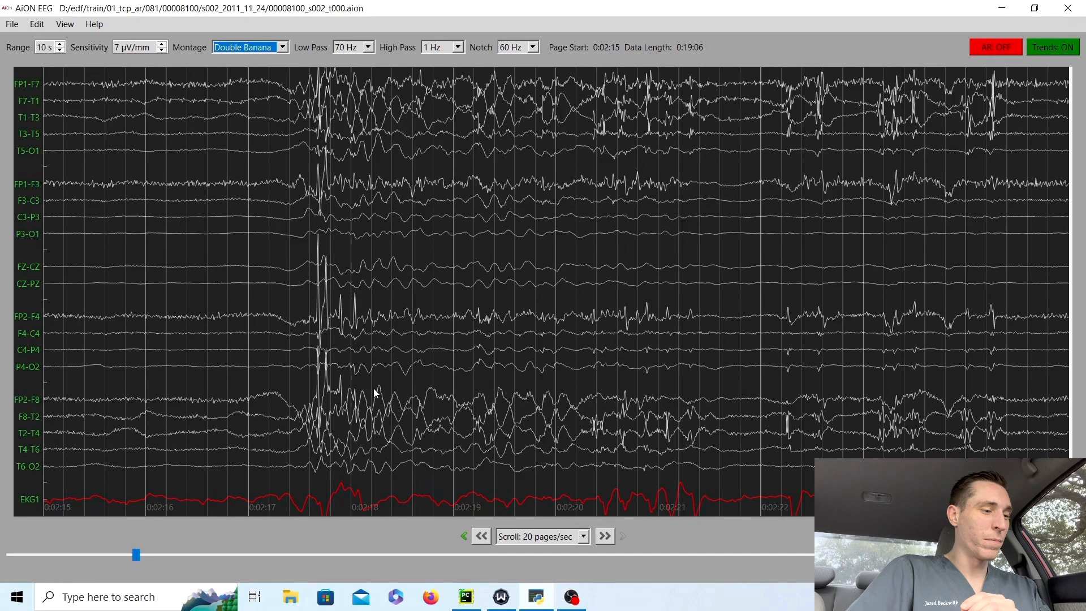
pyautogui.moveTo(389, 167)
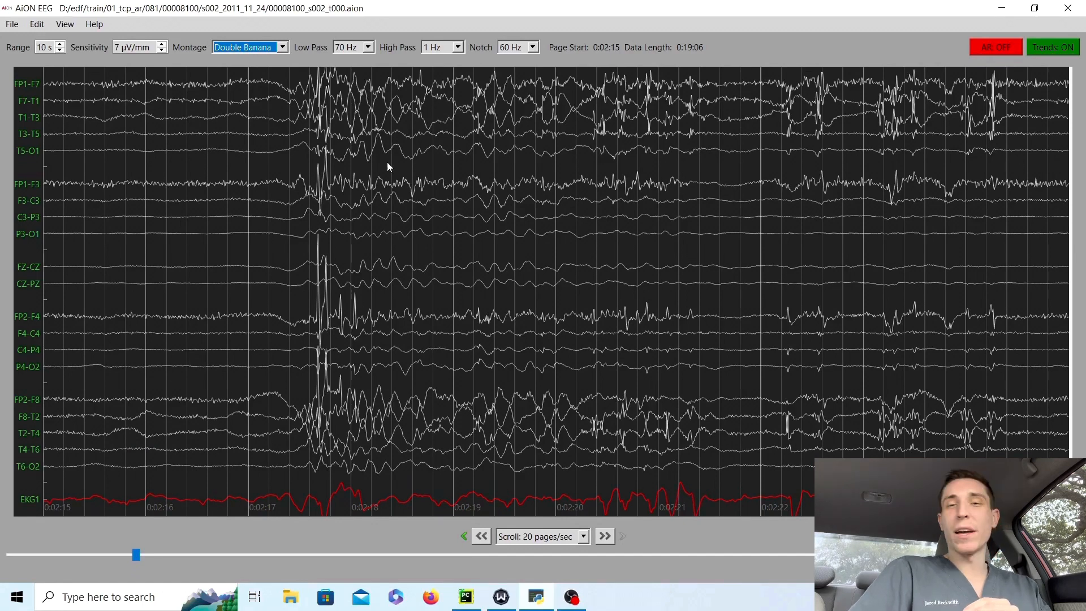
pyautogui.moveTo(323, 113)
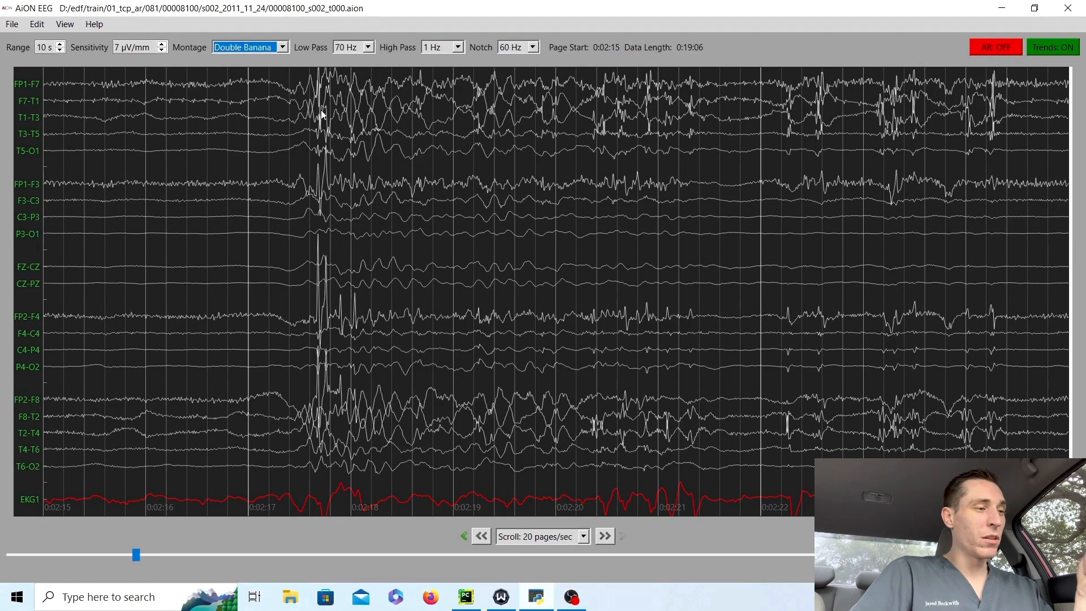
pyautogui.moveTo(296, 172)
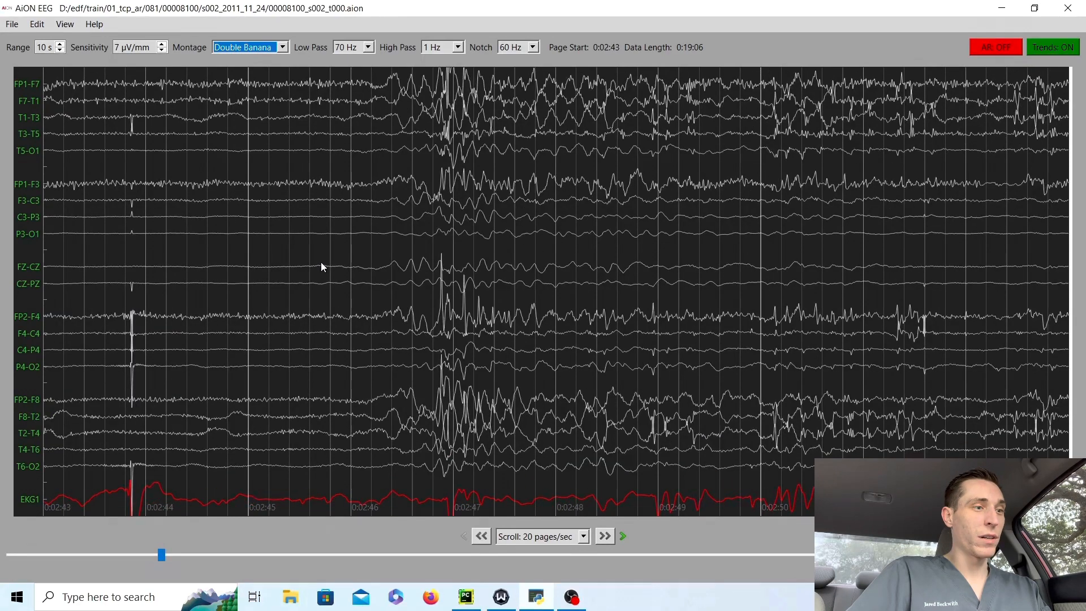
pyautogui.moveTo(380, 183)
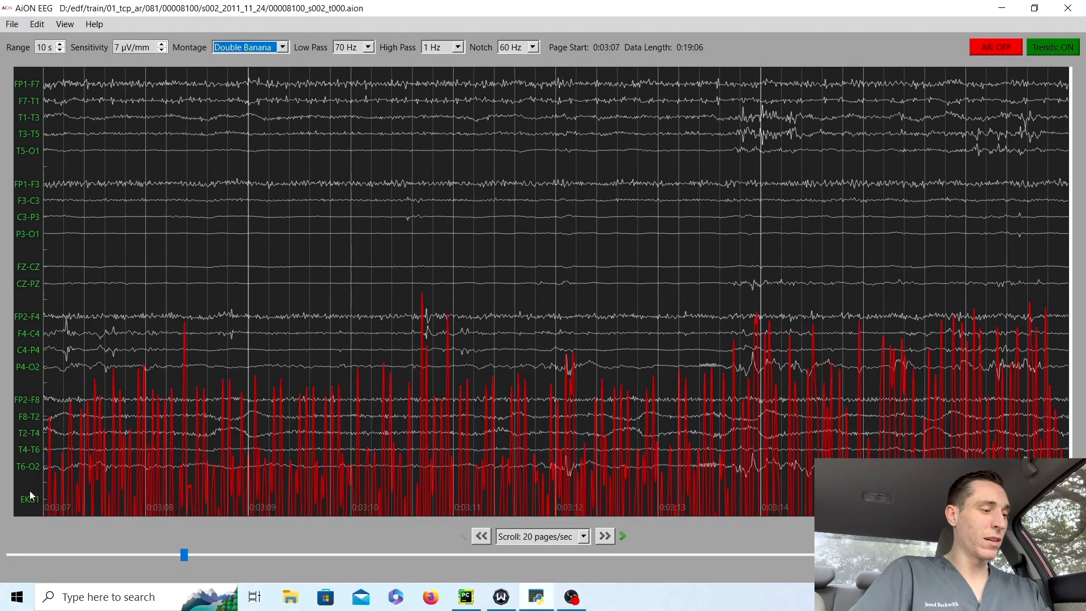
pyautogui.moveTo(464, 484)
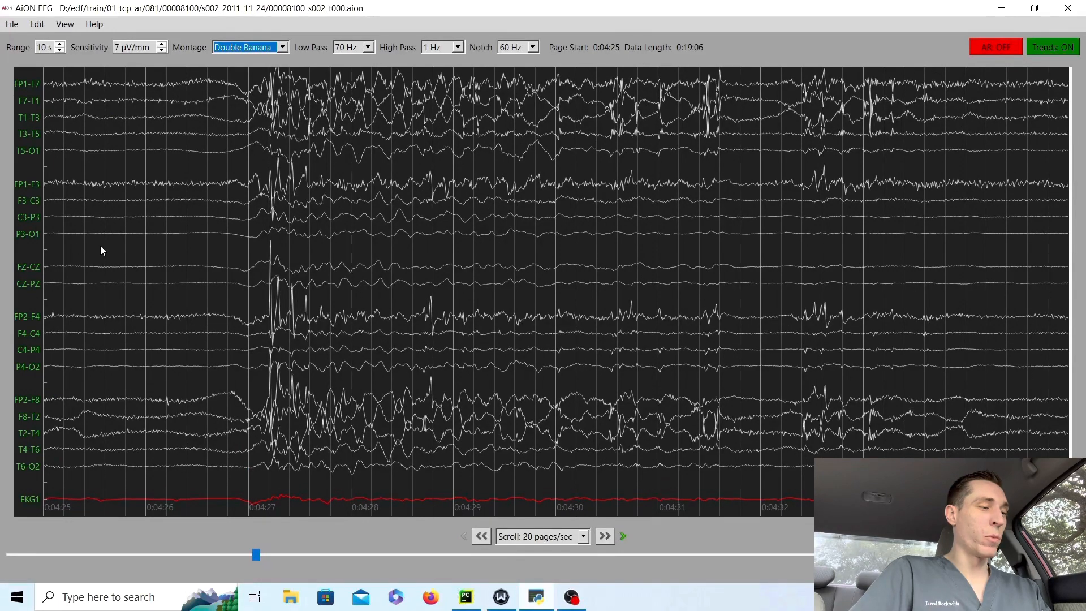
pyautogui.moveTo(266, 442)
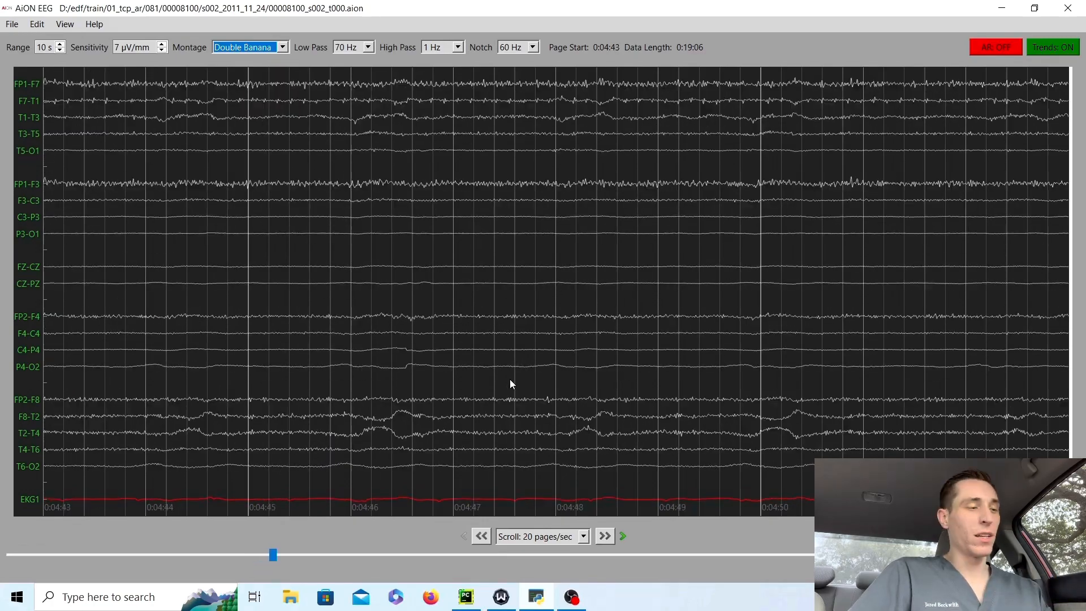
# Page forward through the raw traces past more bursts and flat stretches
pyautogui.click(604, 536)
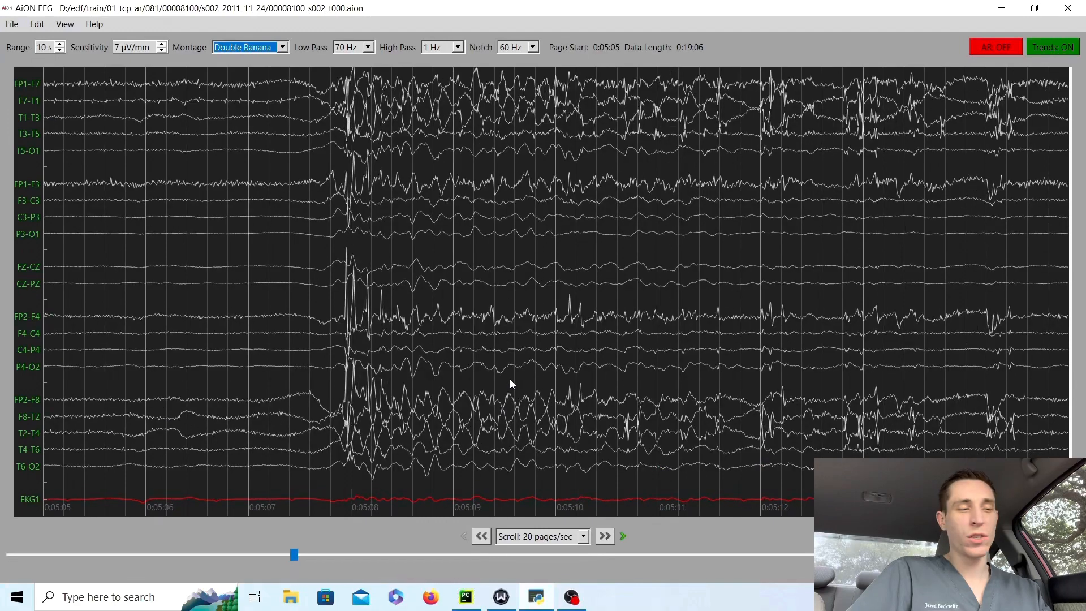
pyautogui.moveTo(418, 384)
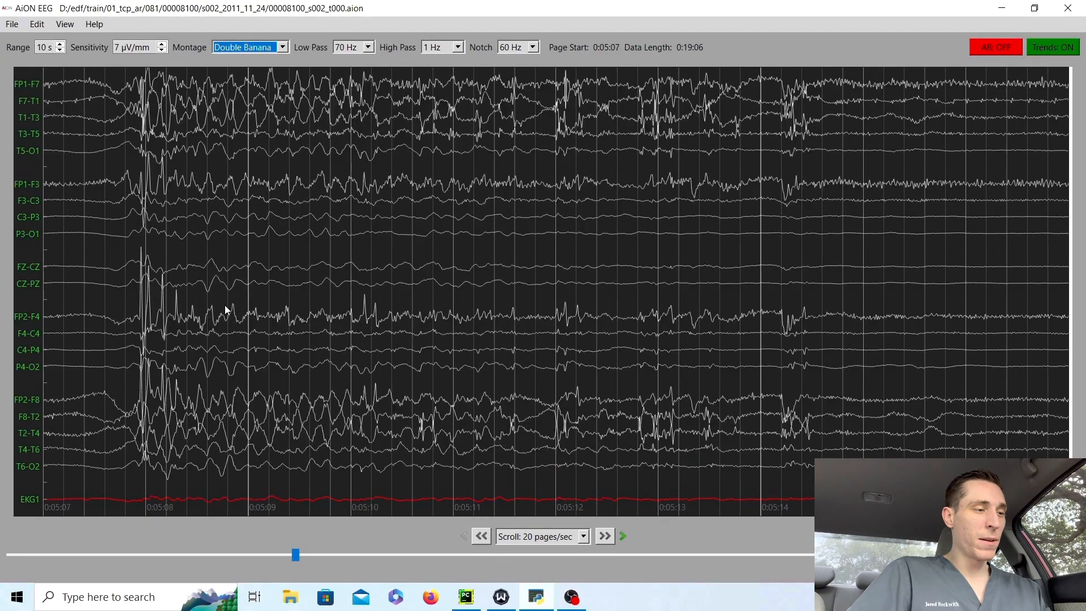
pyautogui.click(604, 536)
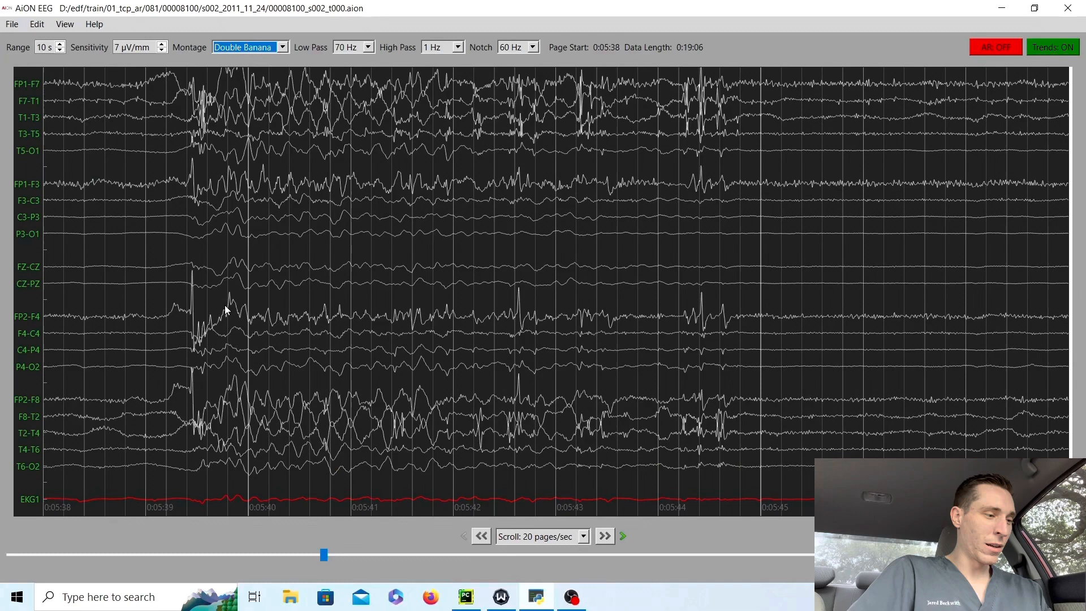
pyautogui.moveTo(22, 402)
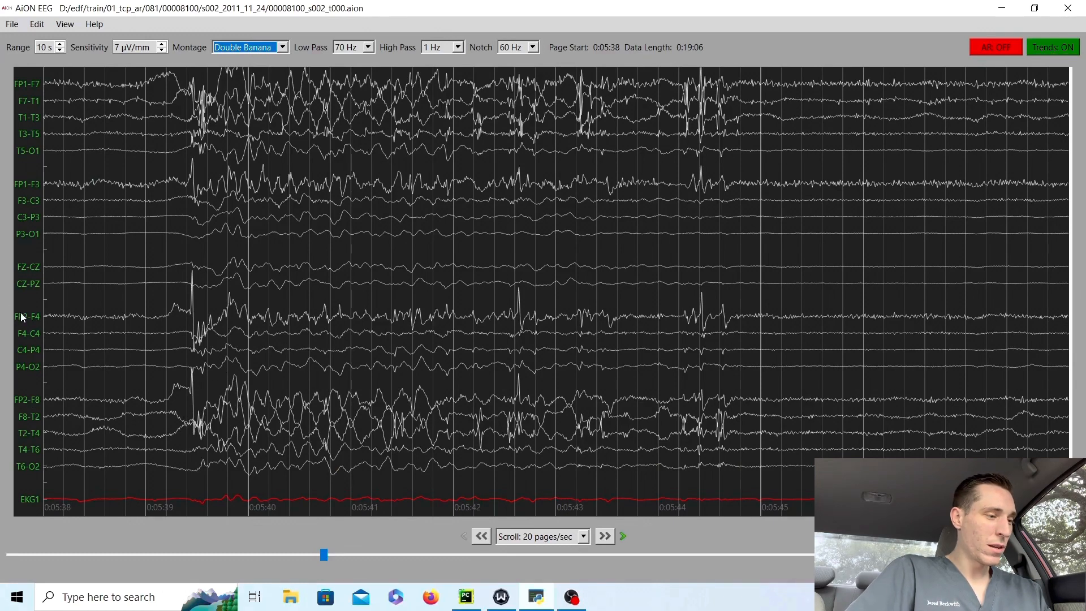
pyautogui.moveTo(273, 109)
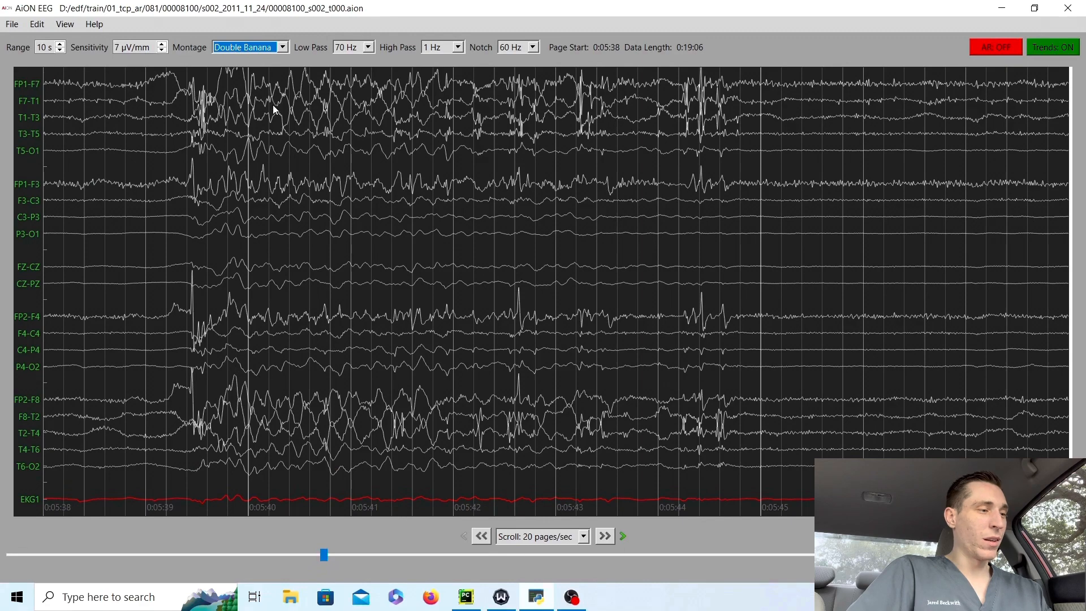
pyautogui.moveTo(215, 88)
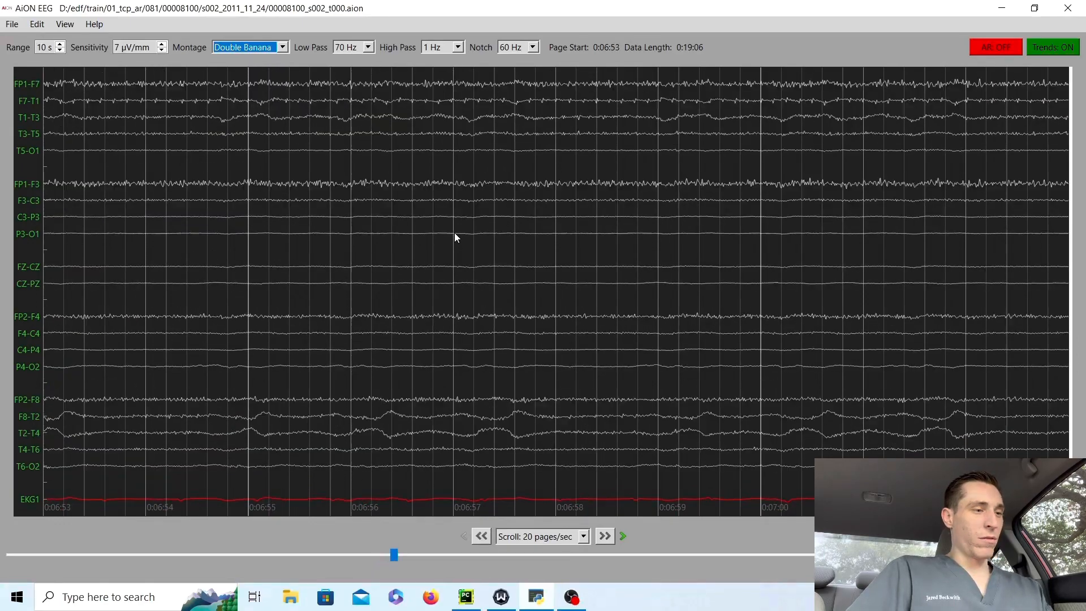
pyautogui.click(603, 536)
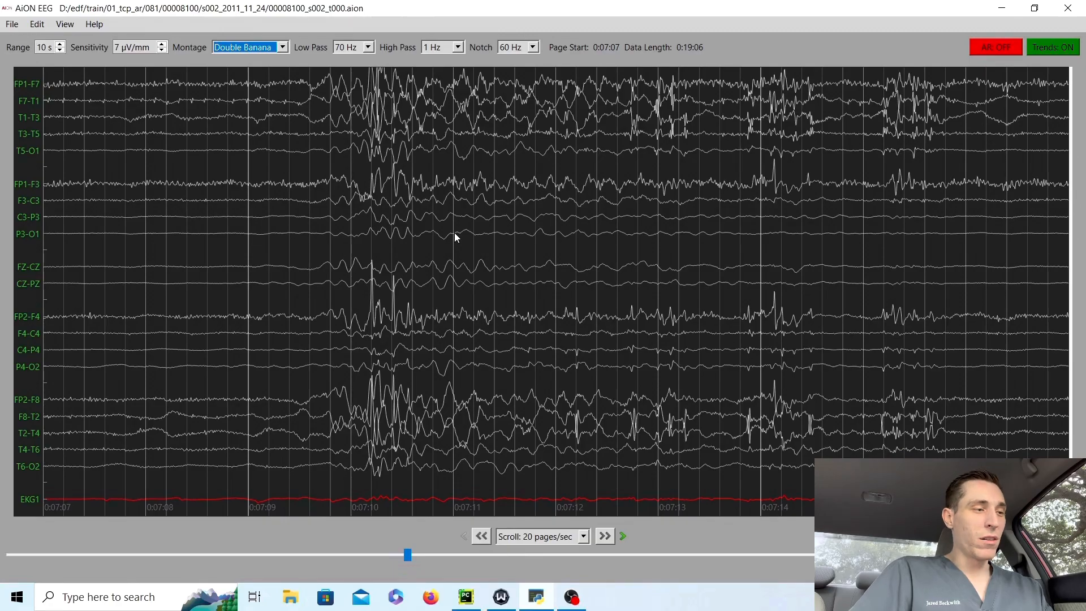
pyautogui.click(604, 536)
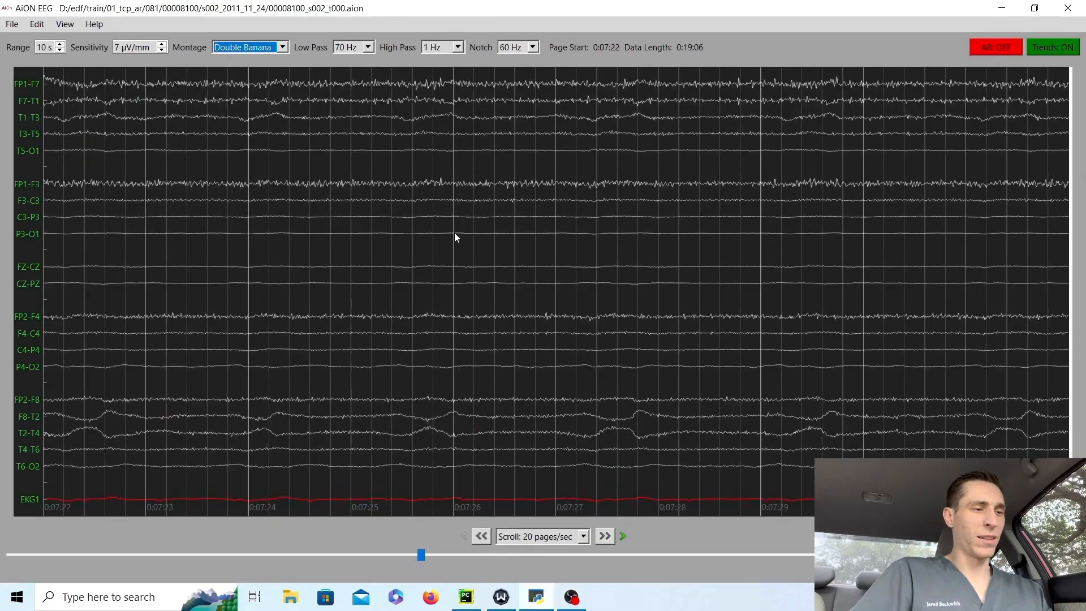
pyautogui.click(604, 536)
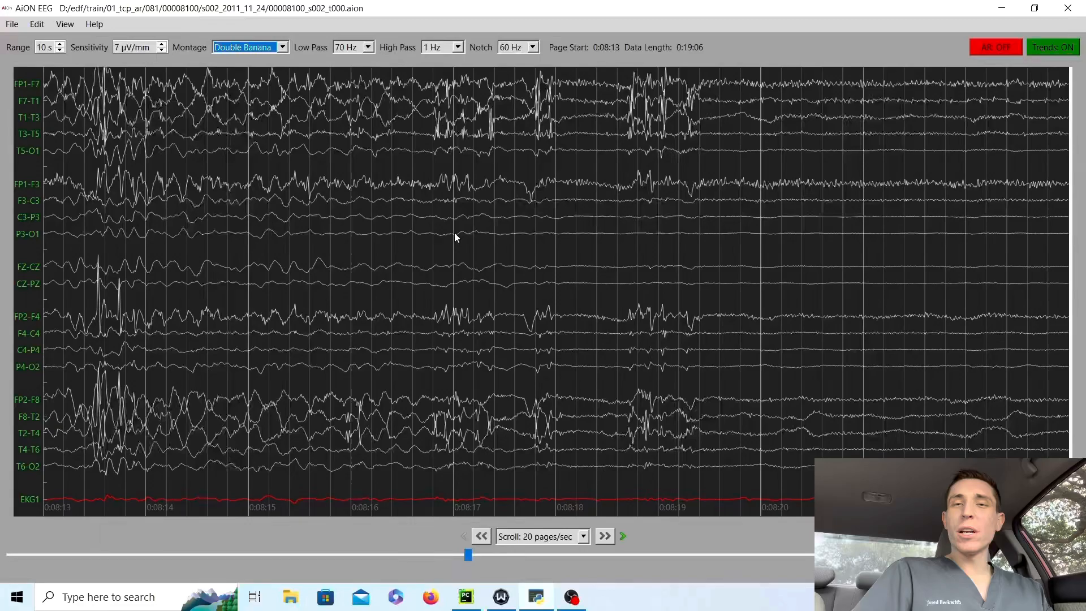
pyautogui.click(481, 536)
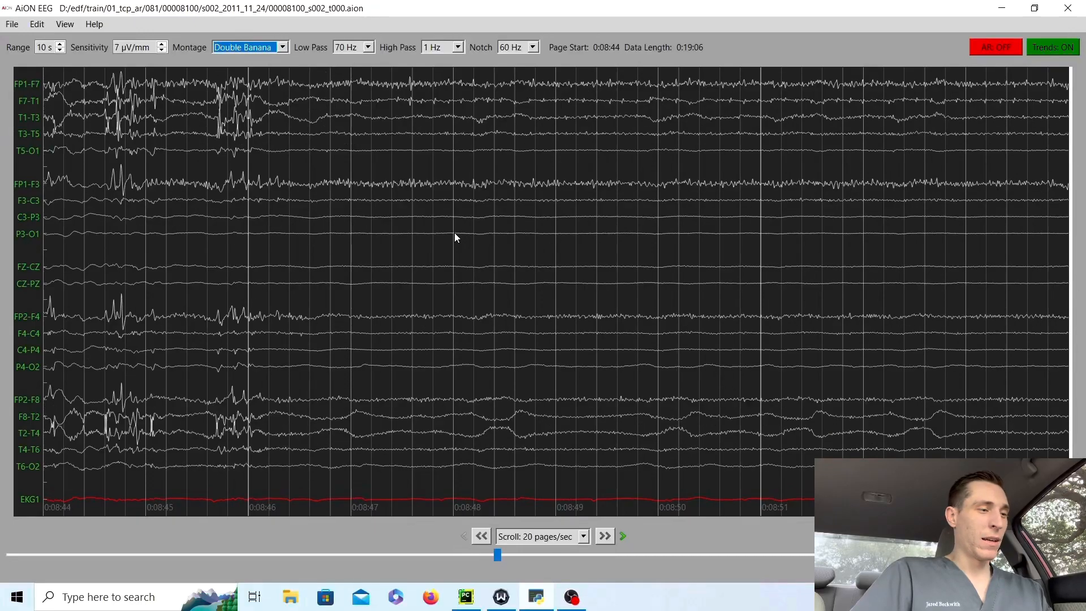
pyautogui.click(604, 536)
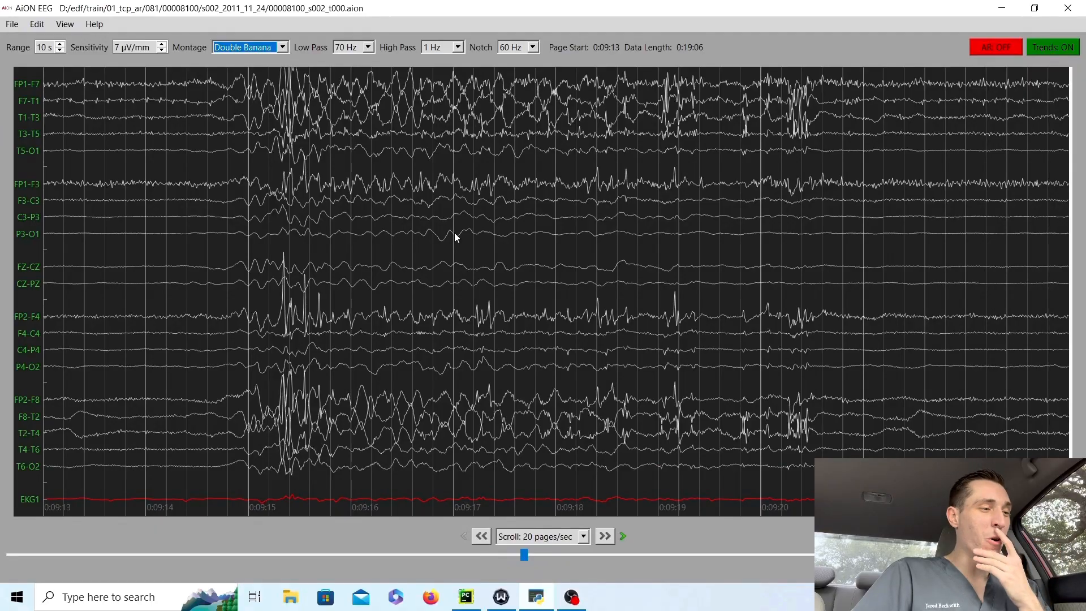
pyautogui.click(603, 536)
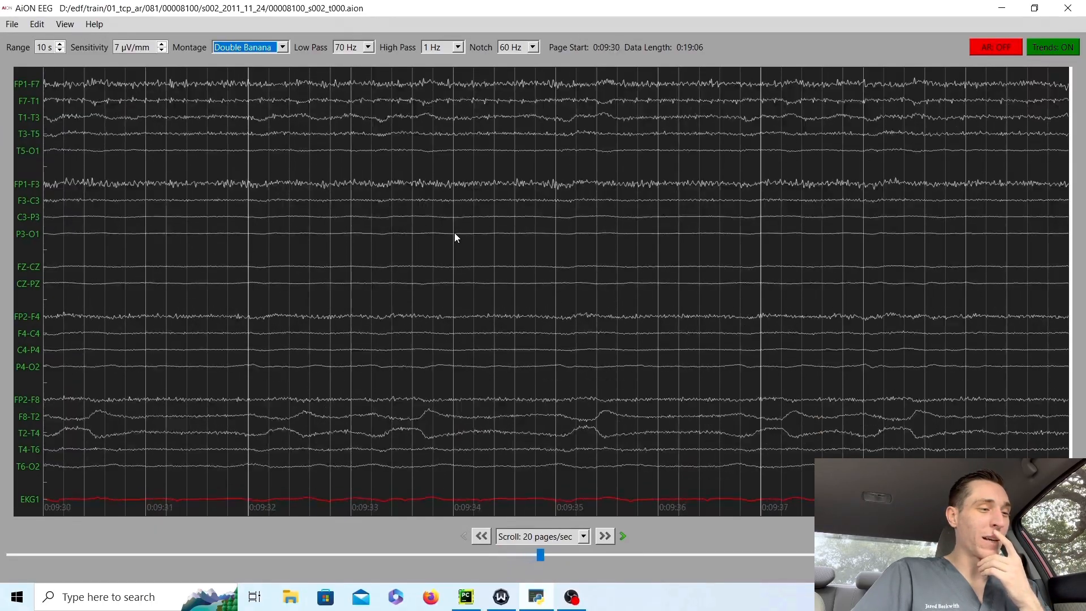
pyautogui.click(603, 536)
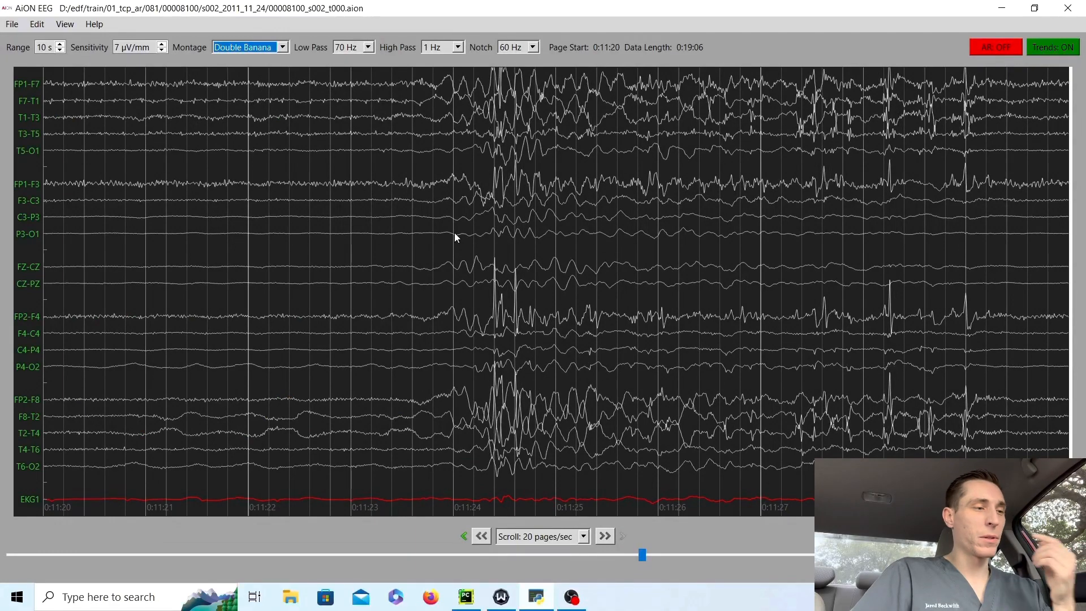
# Advance to about 0:14:07 and pull out the Trends panel with FFT spectrograms
pyautogui.click(604, 536)
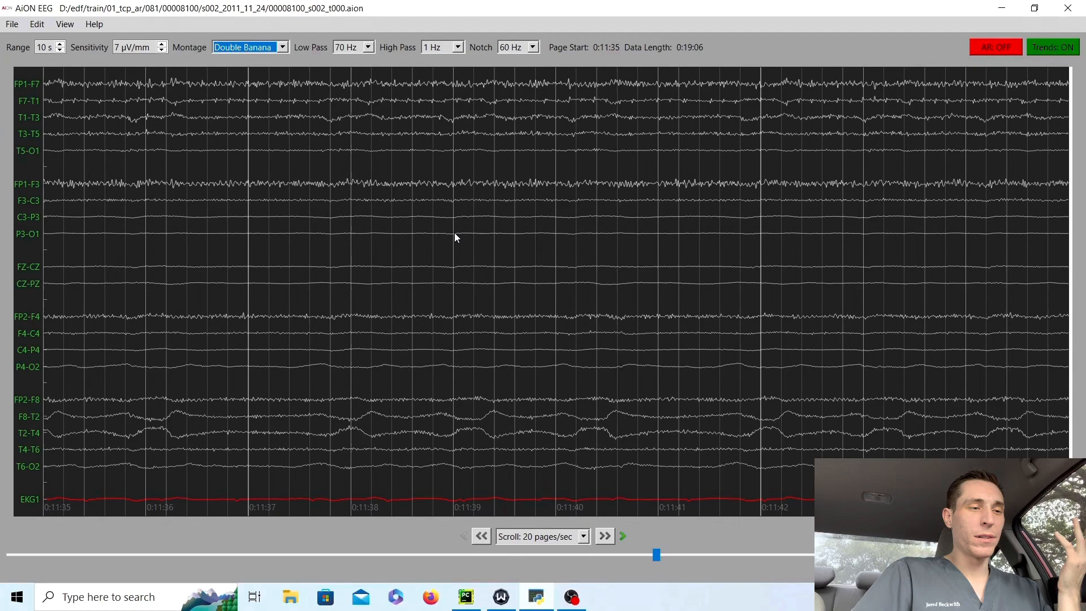
pyautogui.click(604, 536)
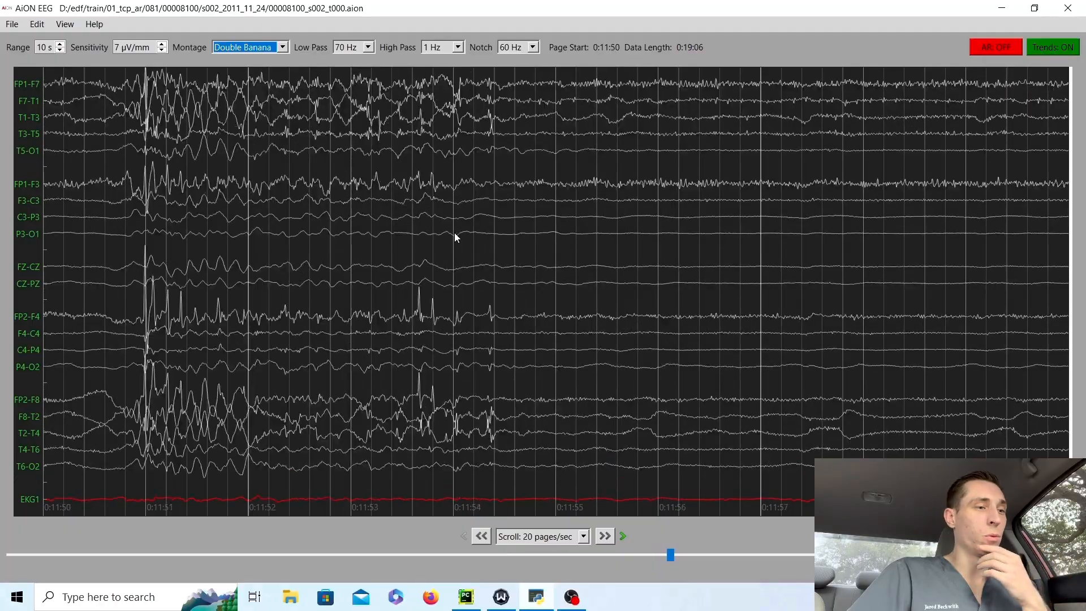
pyautogui.click(604, 536)
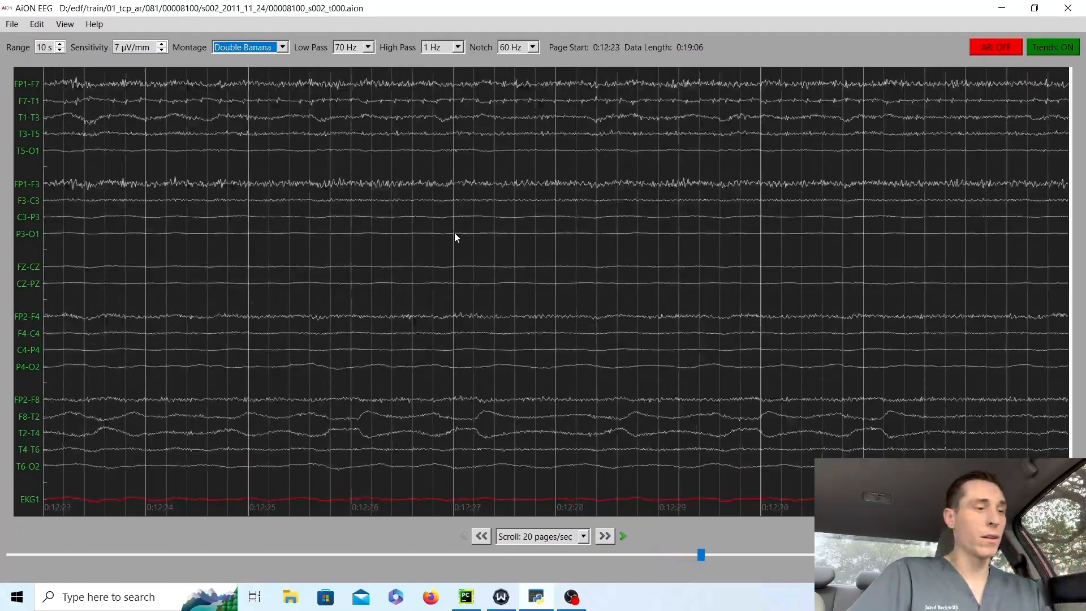
pyautogui.click(604, 536)
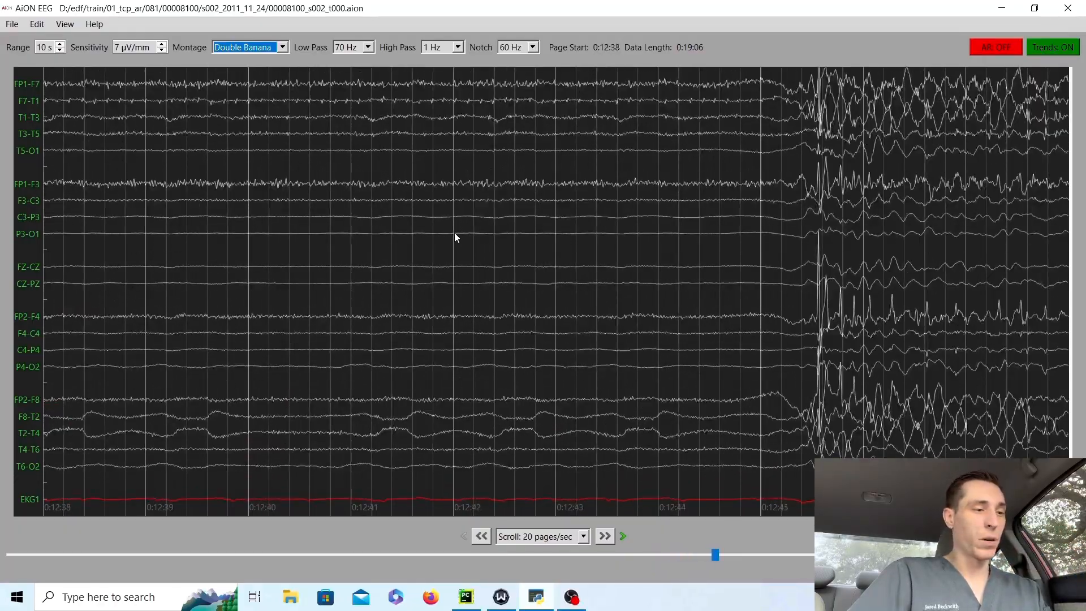
pyautogui.click(604, 536)
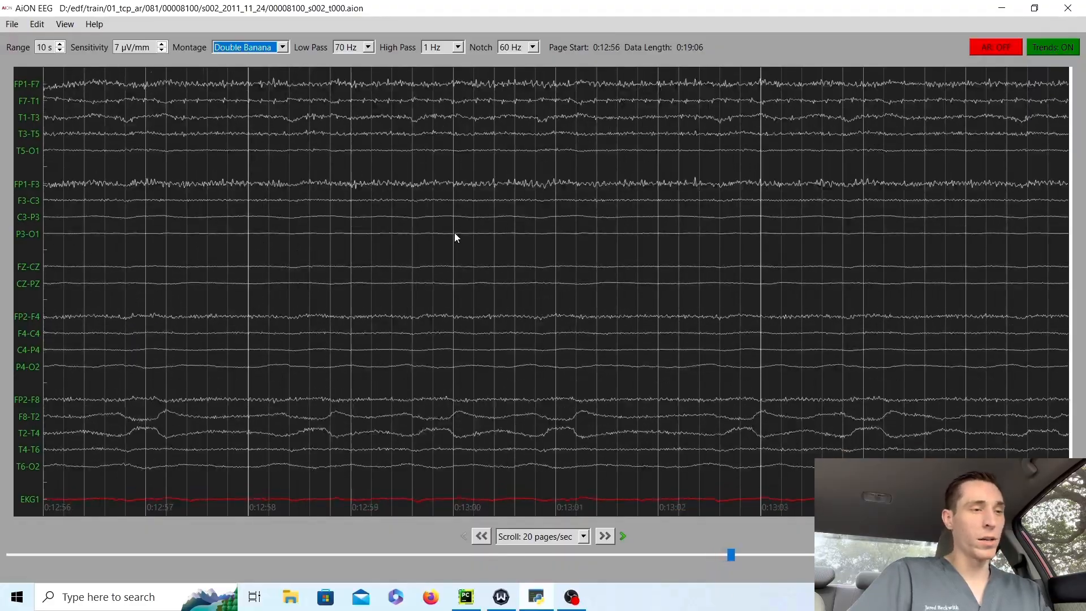
pyautogui.click(604, 536)
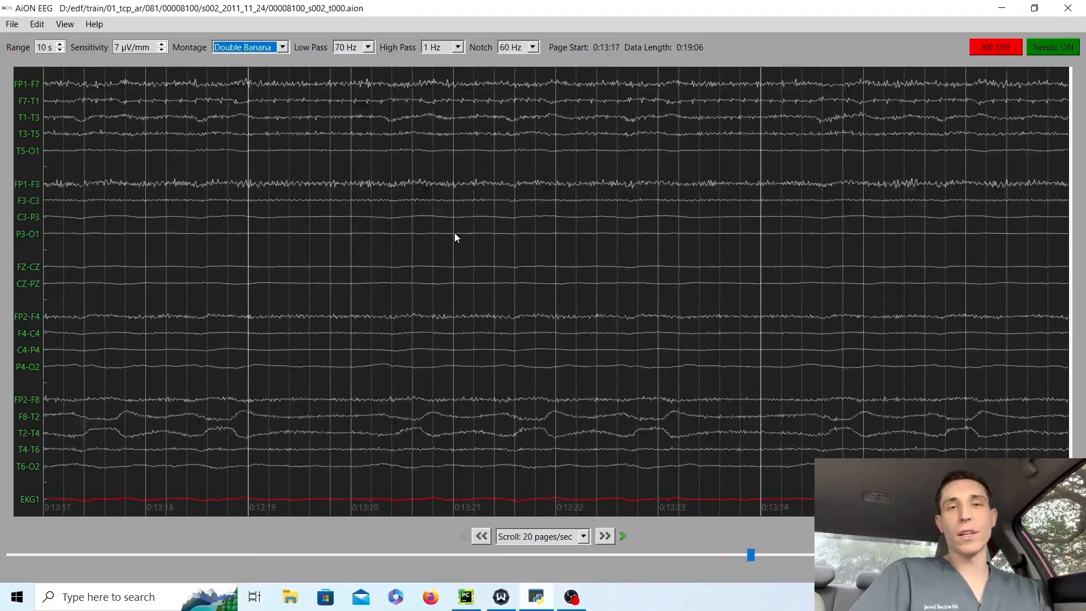
pyautogui.click(604, 536)
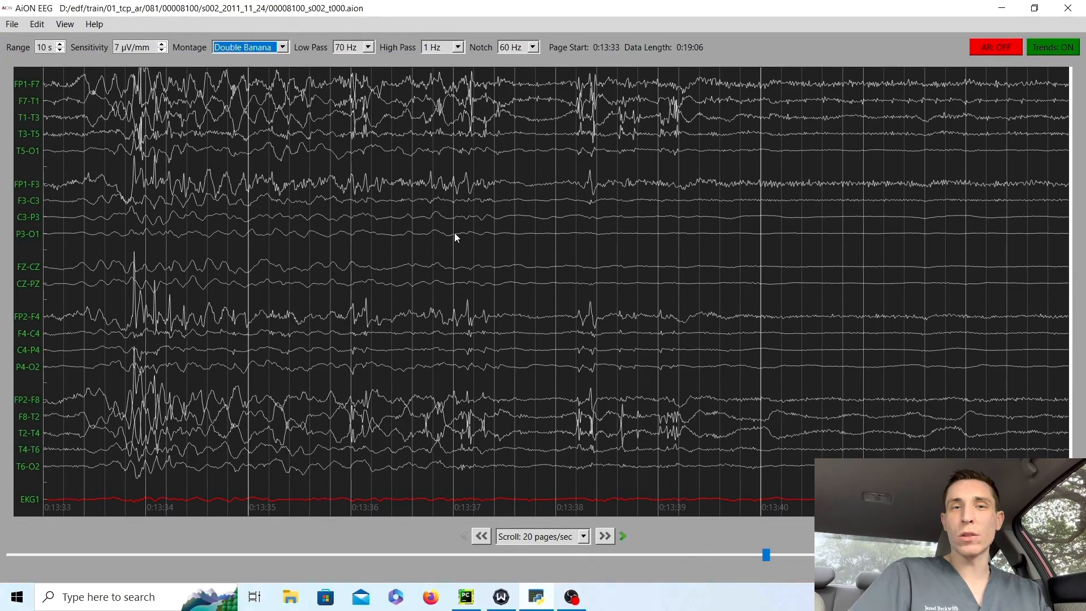
pyautogui.click(604, 536)
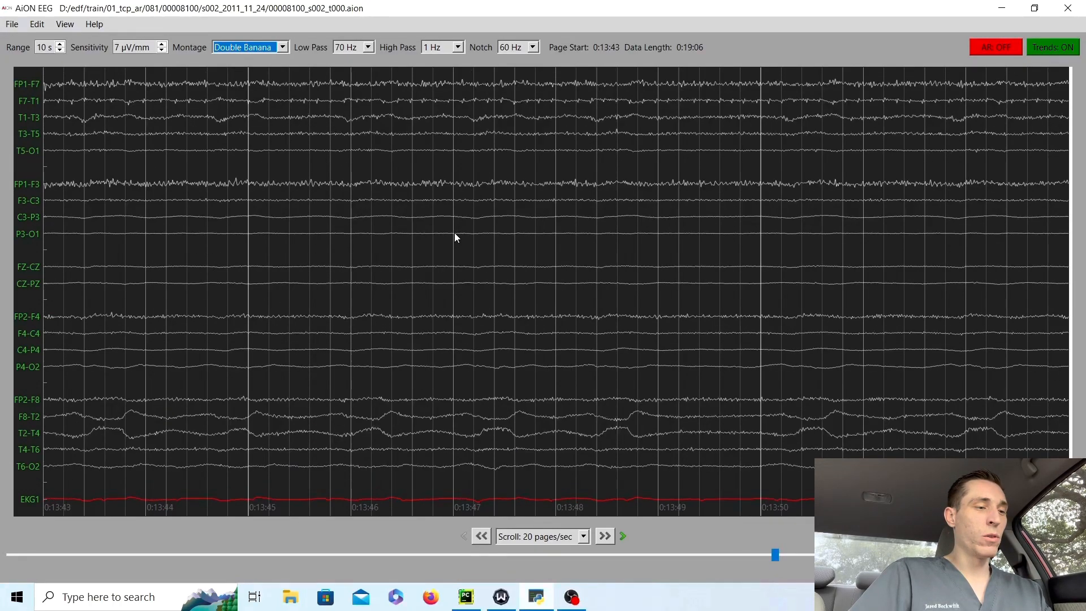
pyautogui.click(604, 536)
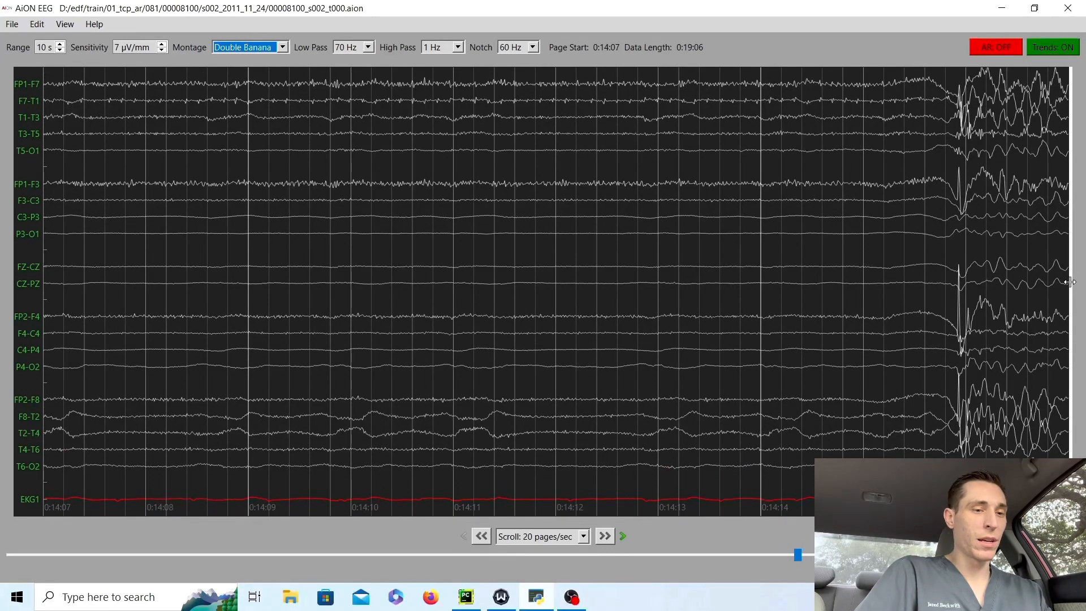
pyautogui.click(1052, 47)
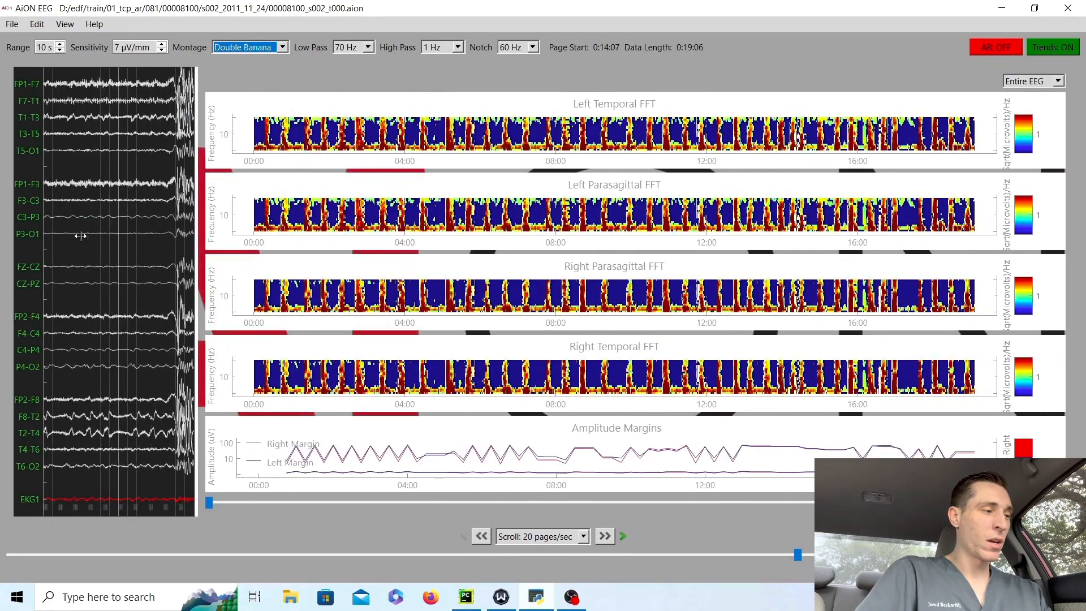
# Expand the Trends panel to full width and set its range to 5 minutes
pyautogui.click(1051, 47)
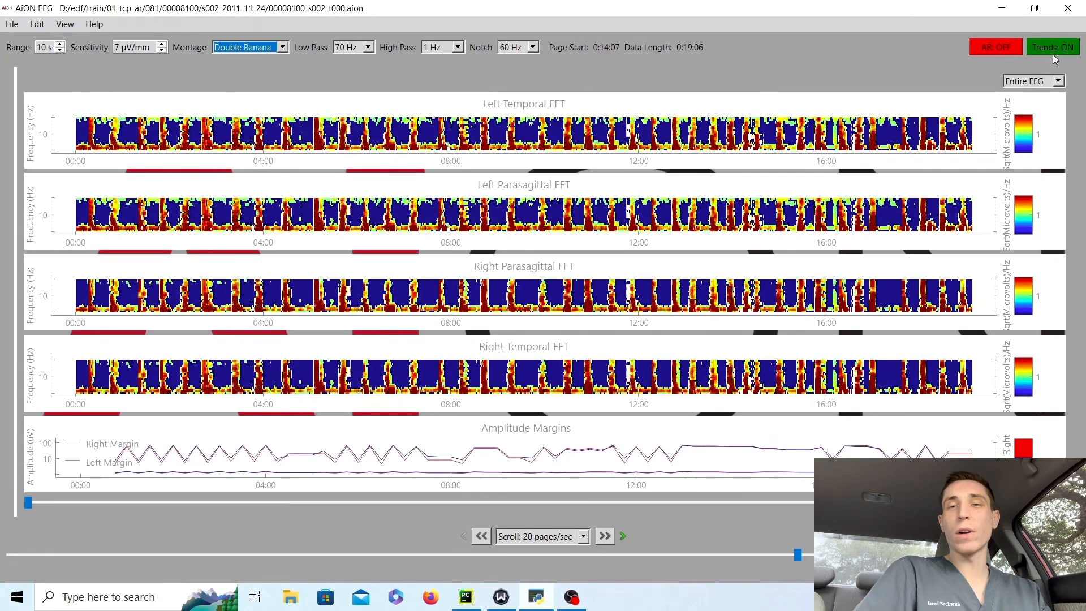
pyautogui.moveTo(840, 44)
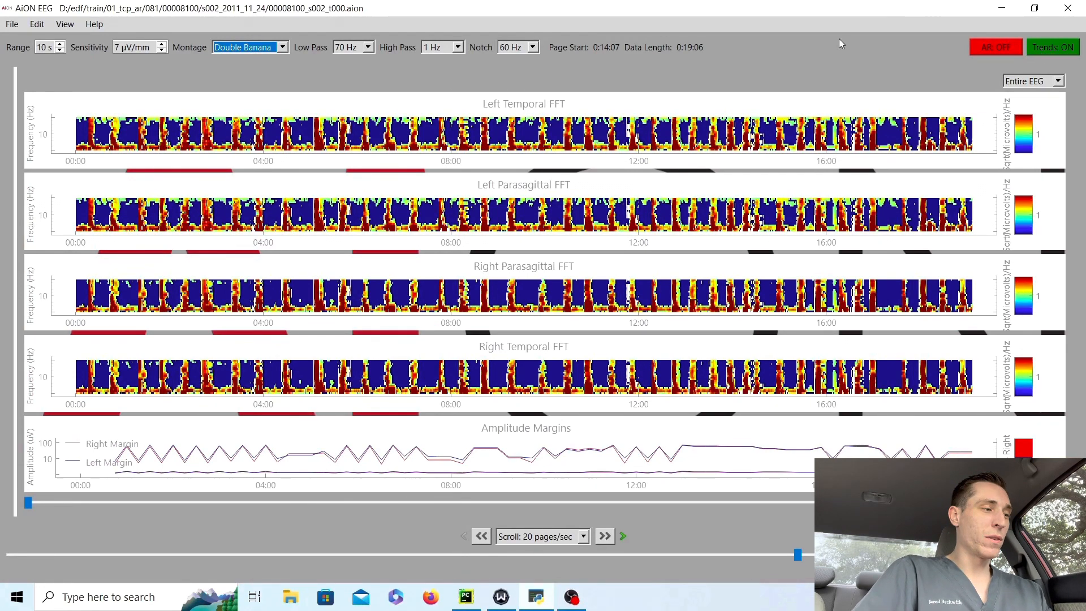
pyautogui.moveTo(127, 102)
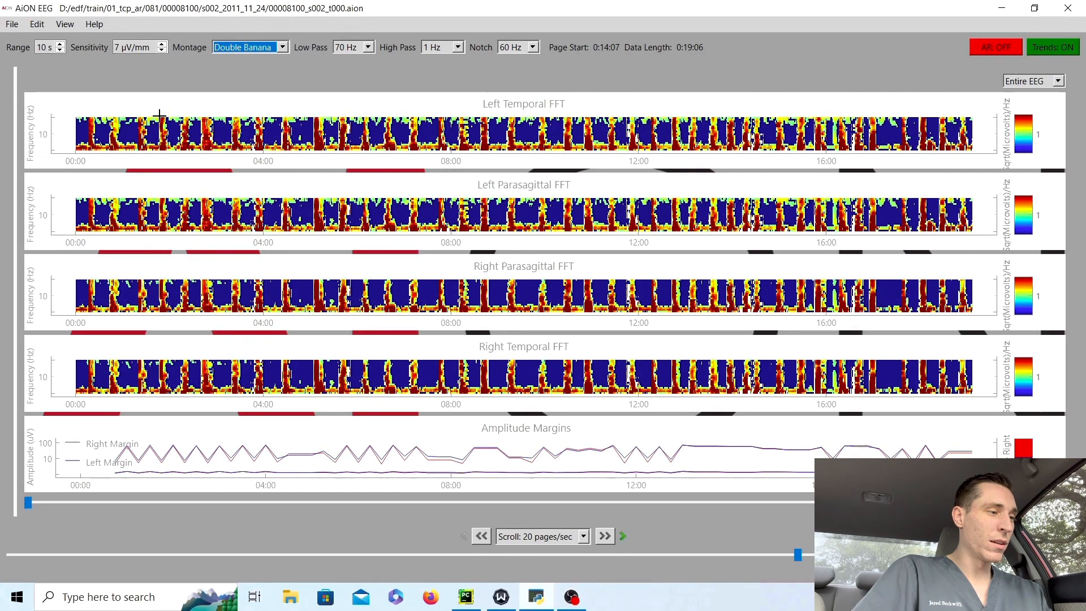
pyautogui.moveTo(200, 152)
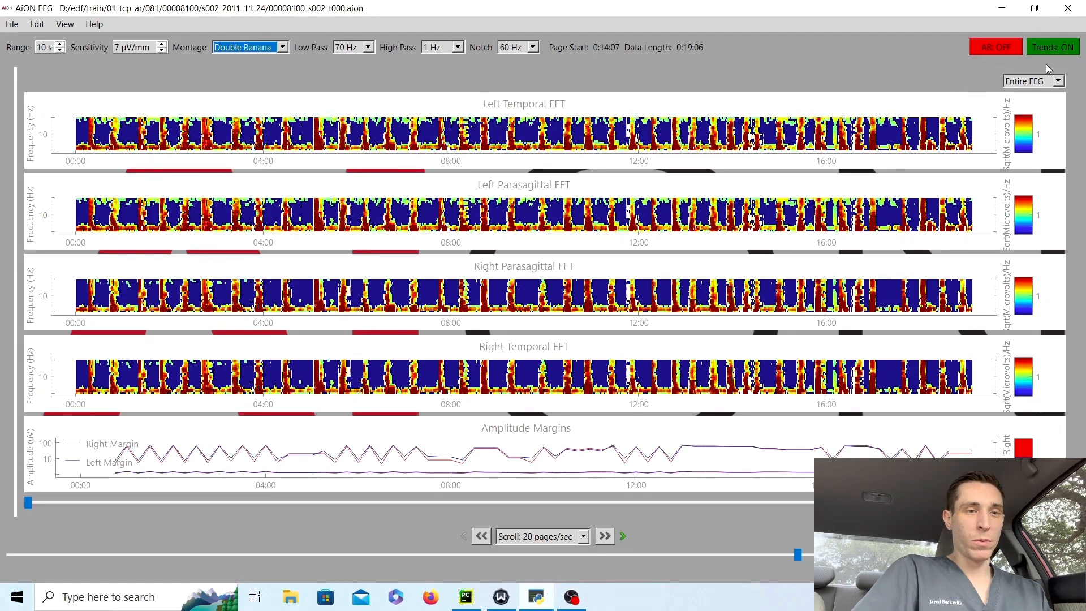
pyautogui.click(1060, 81)
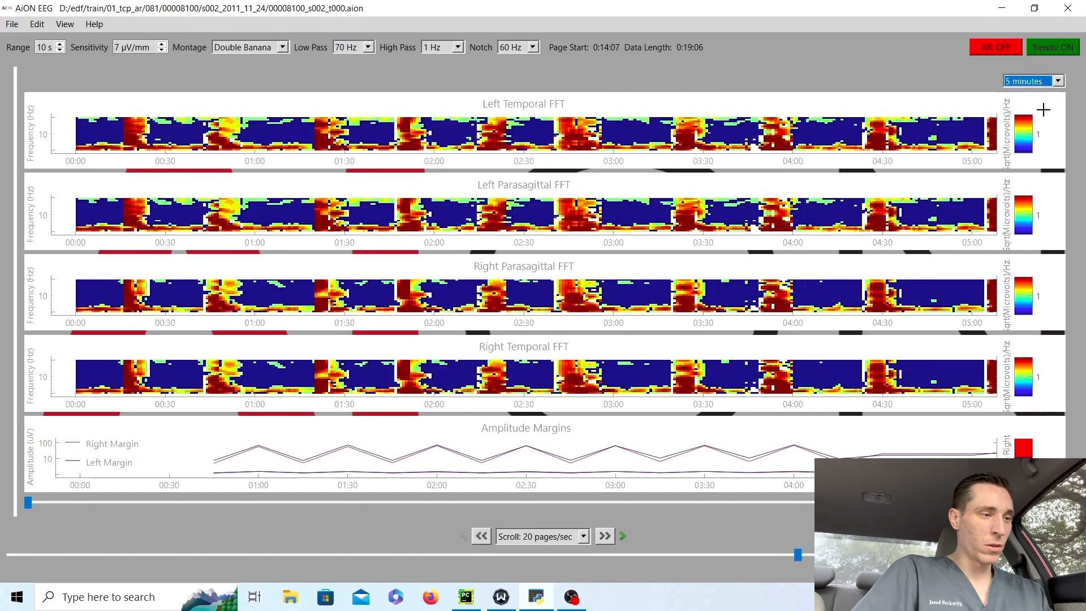
pyautogui.moveTo(289, 351)
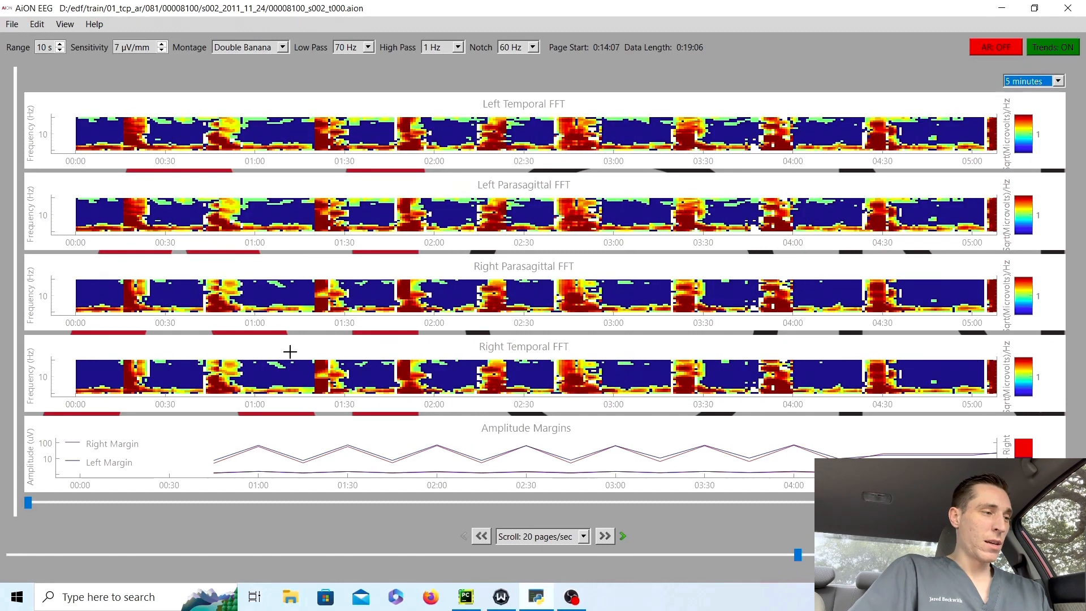
pyautogui.moveTo(29, 124)
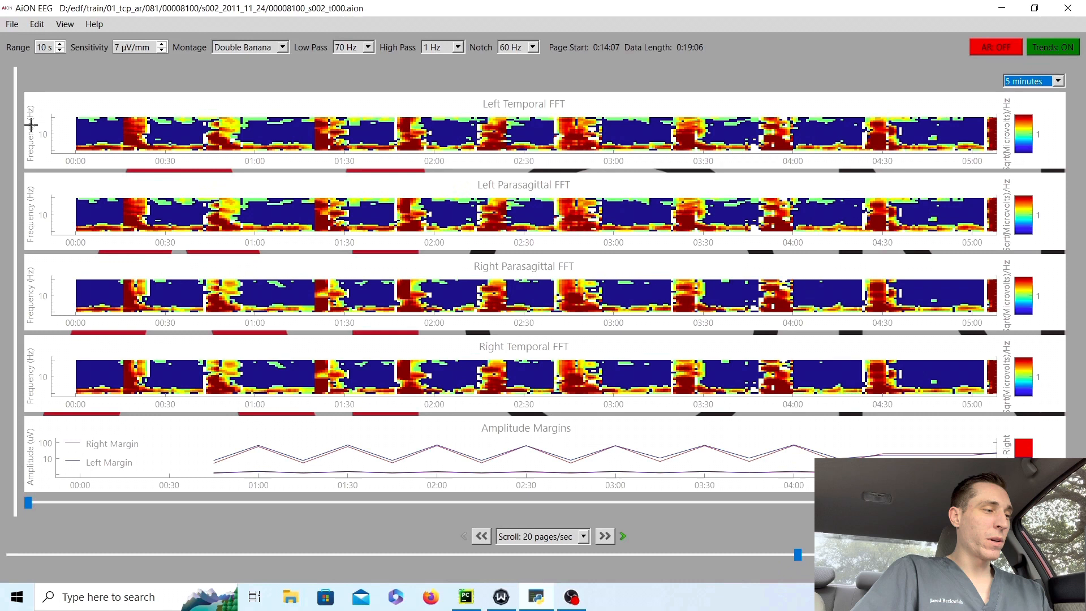
pyautogui.moveTo(90, 153)
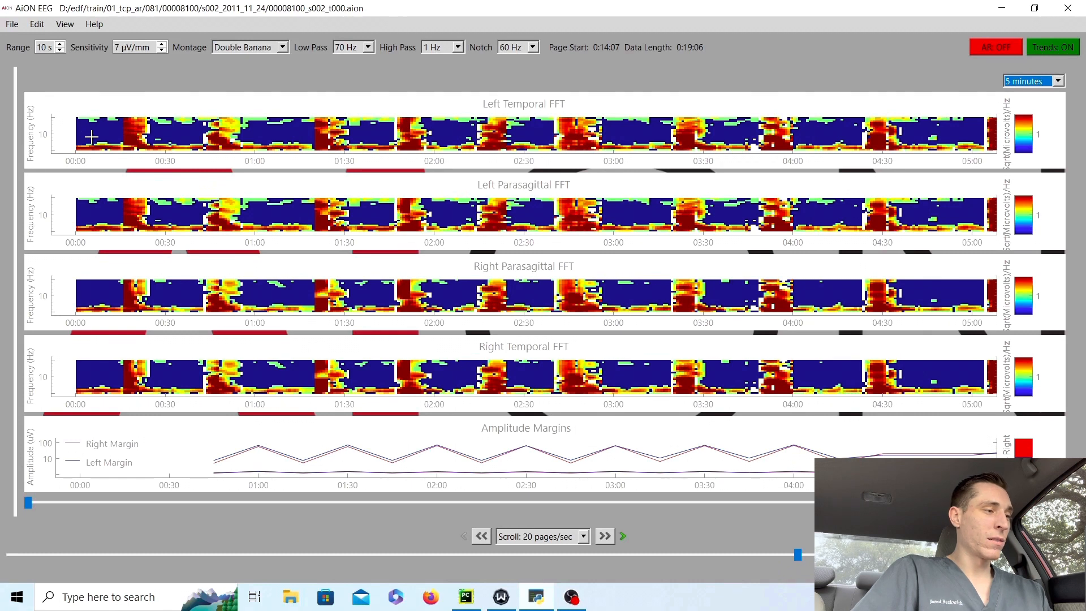
pyautogui.moveTo(79, 120)
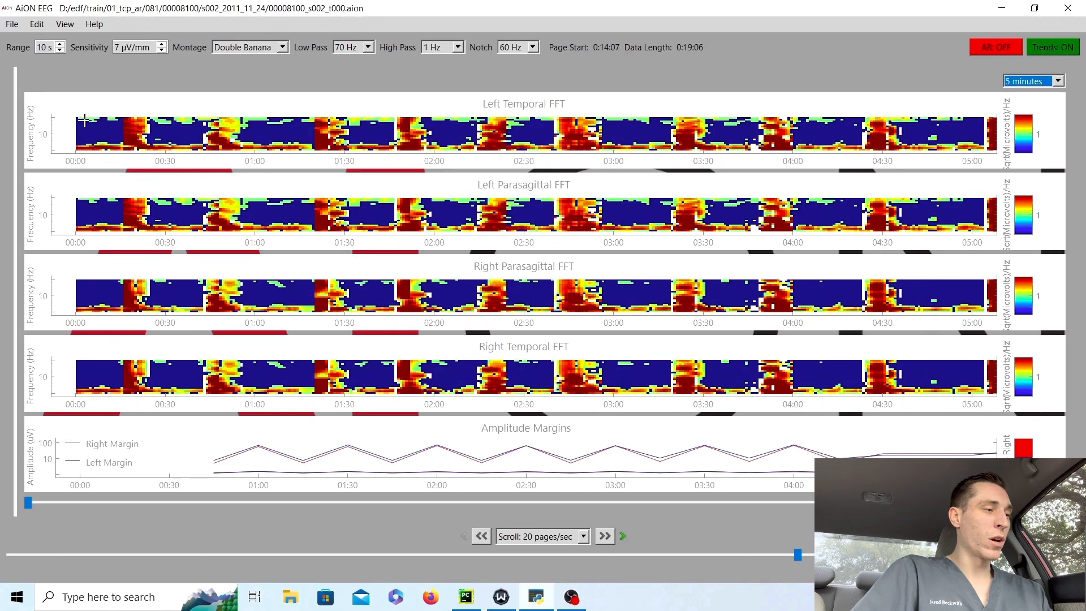
pyautogui.moveTo(95, 155)
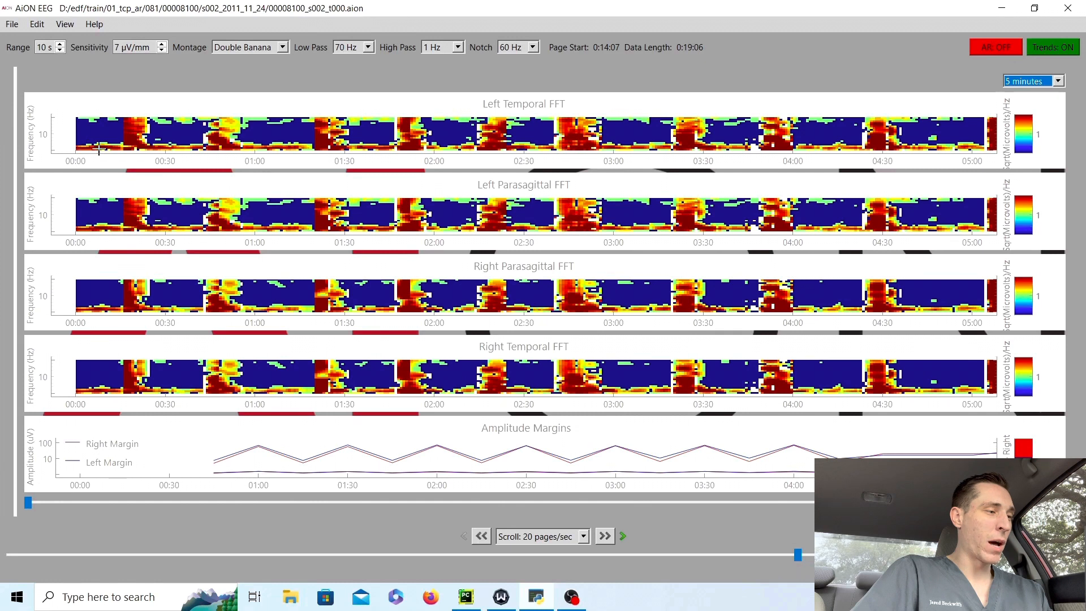
pyautogui.moveTo(59, 169)
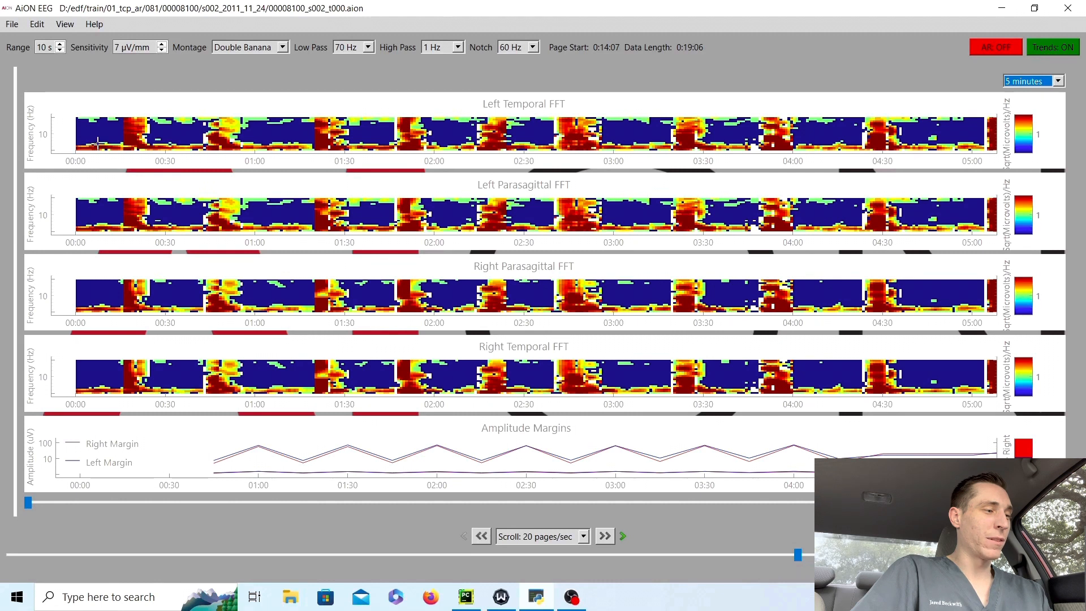
pyautogui.moveTo(129, 152)
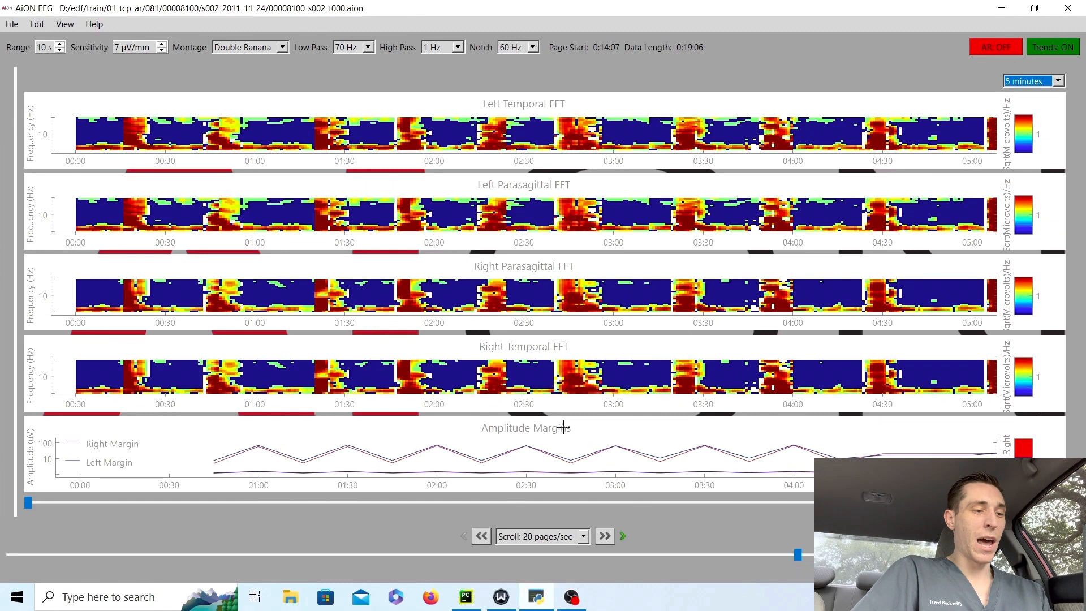
pyautogui.moveTo(521, 435)
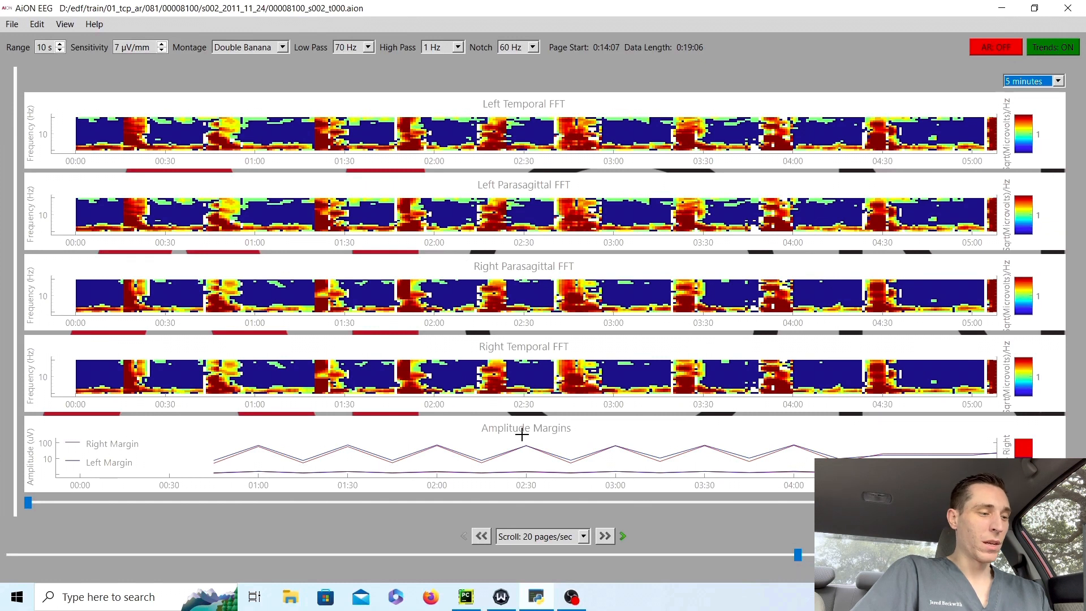
pyautogui.moveTo(82, 448)
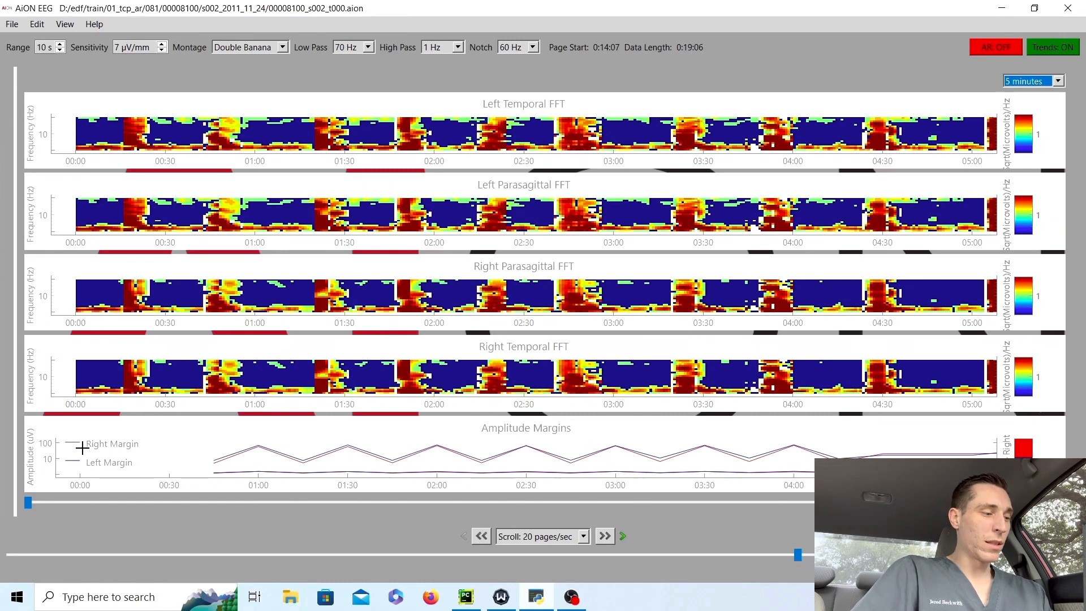
pyautogui.moveTo(73, 468)
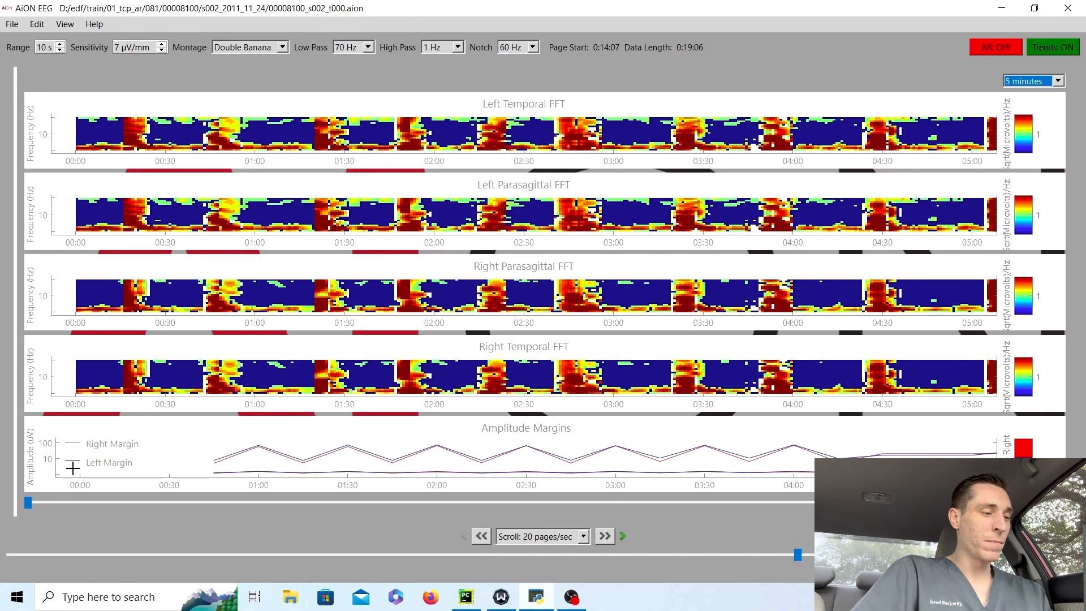
pyautogui.moveTo(220, 462)
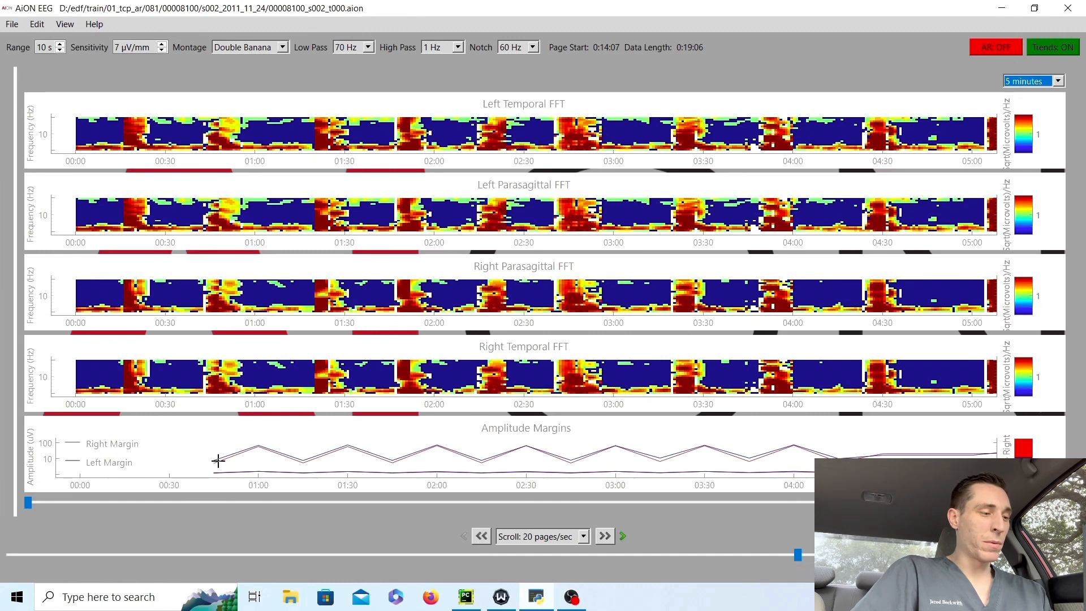
pyautogui.moveTo(61, 474)
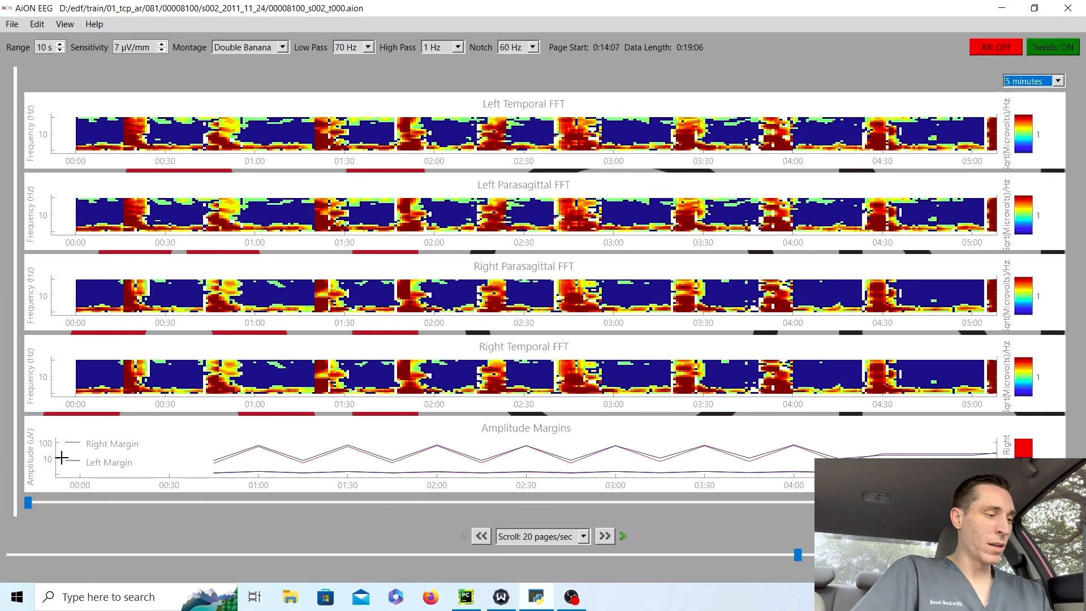
pyautogui.moveTo(215, 476)
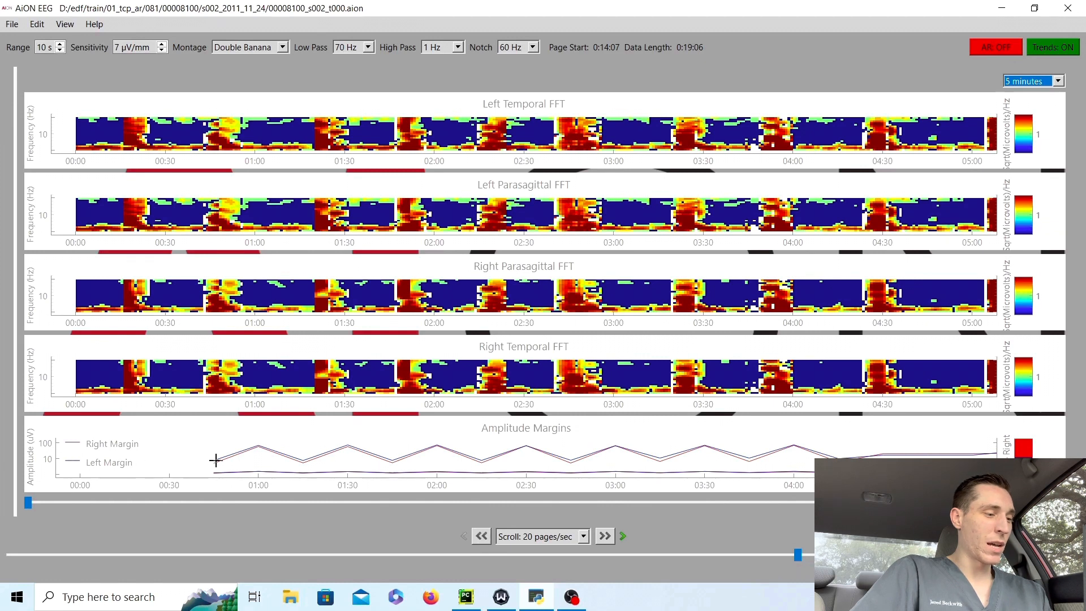
pyautogui.moveTo(235, 457)
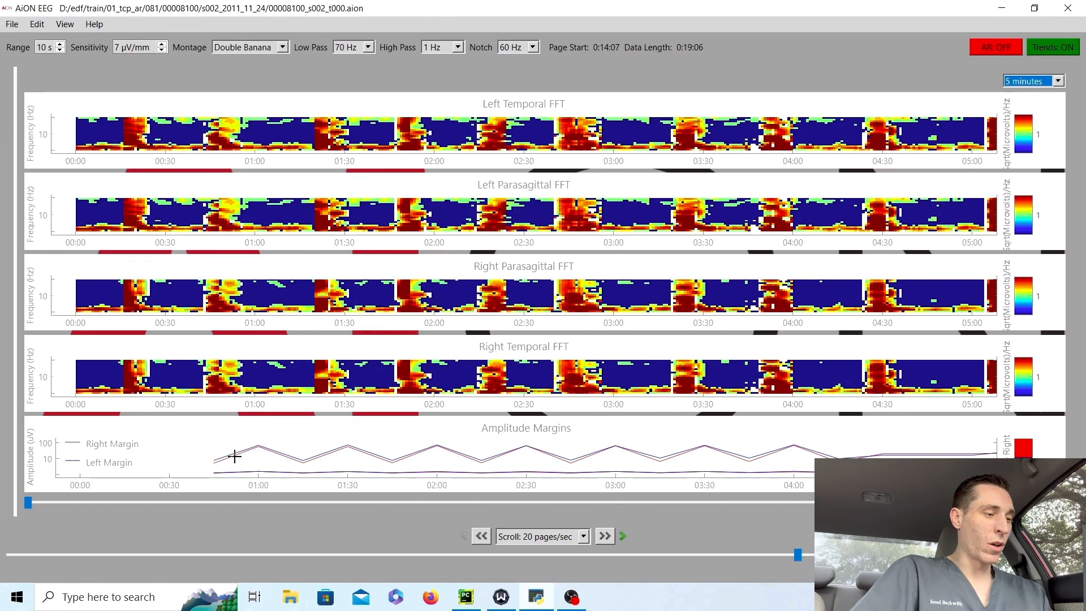
pyautogui.moveTo(269, 448)
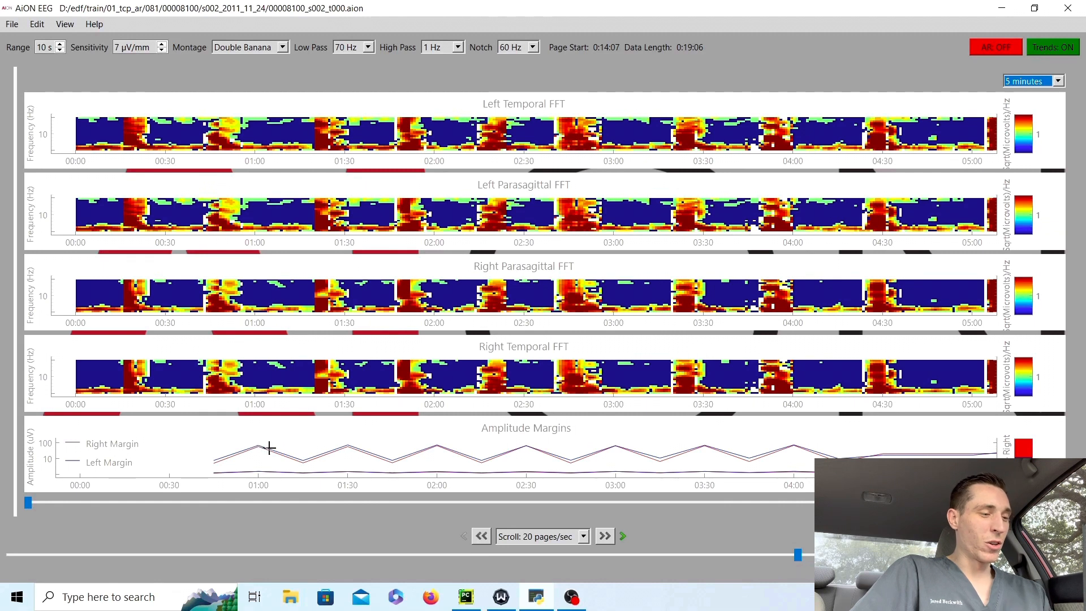
pyautogui.moveTo(301, 476)
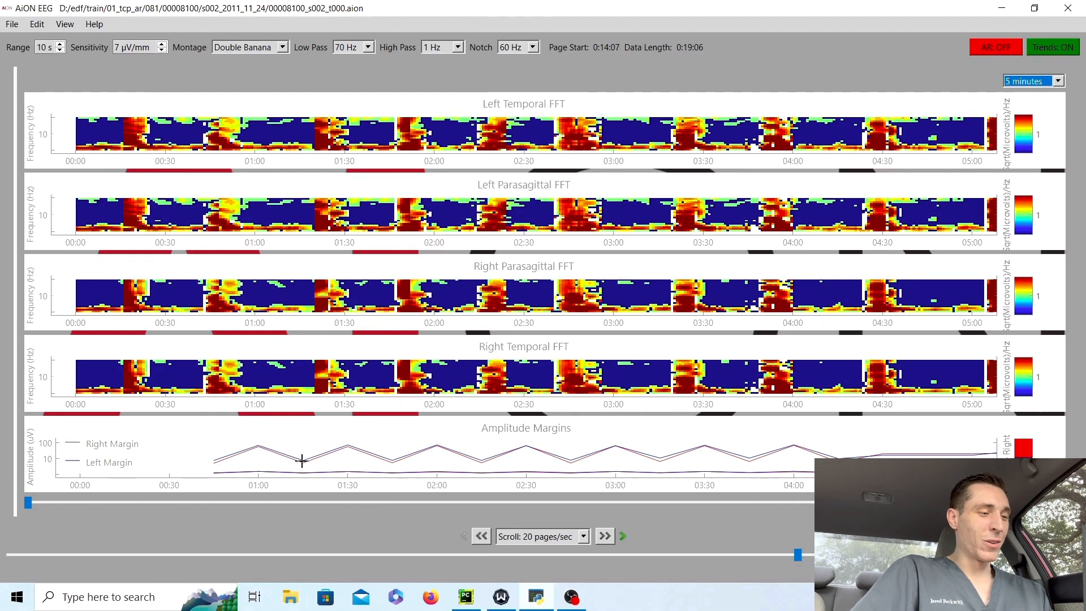
pyautogui.moveTo(362, 450)
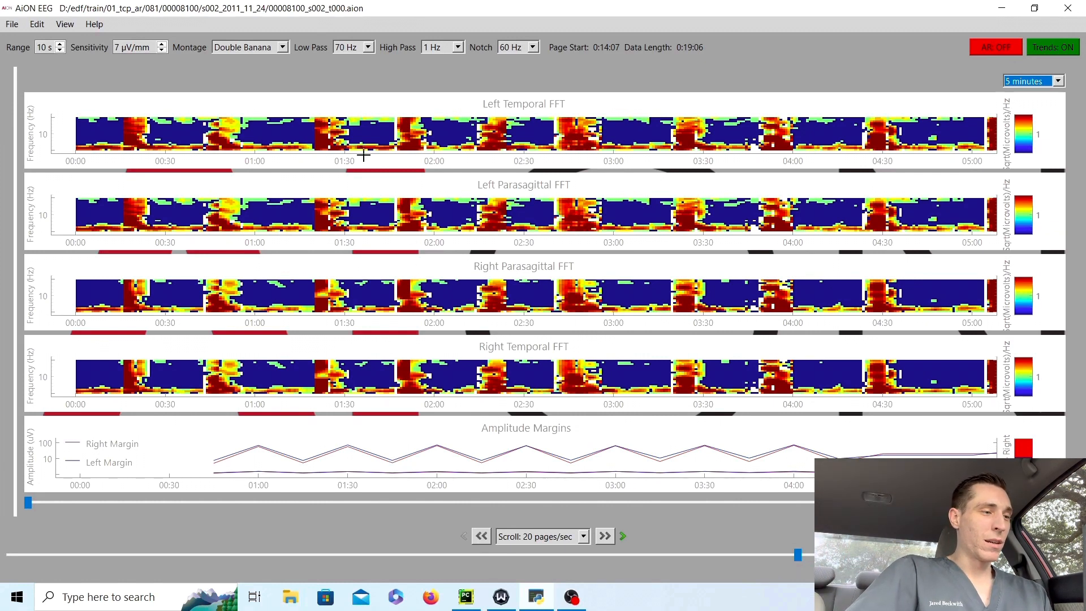
pyautogui.moveTo(404, 516)
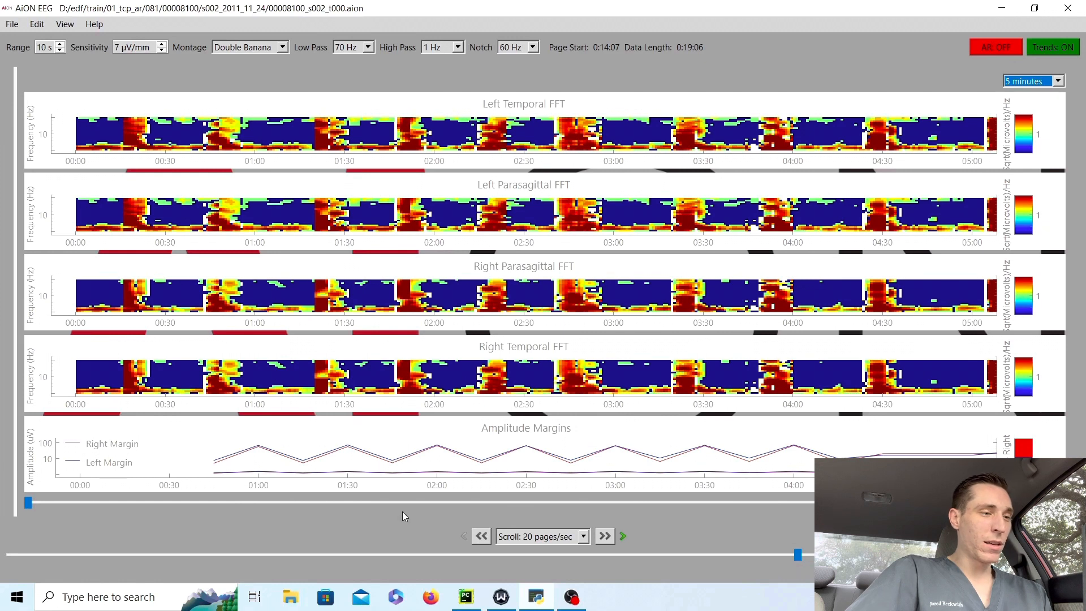
pyautogui.moveTo(562, 312)
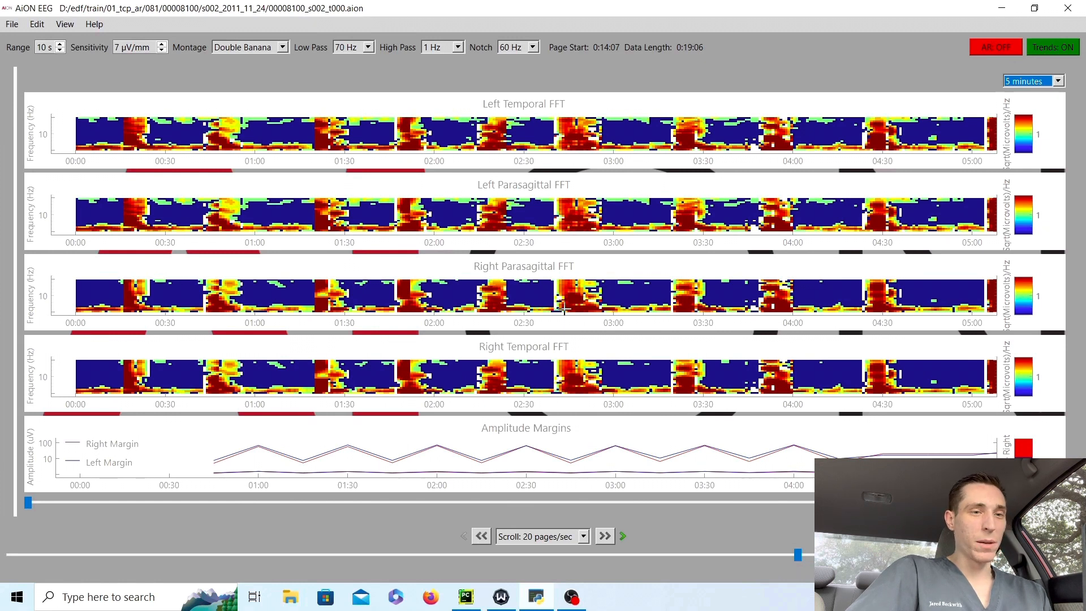
# Set the Trends range to 30 minutes
pyautogui.click(1063, 81)
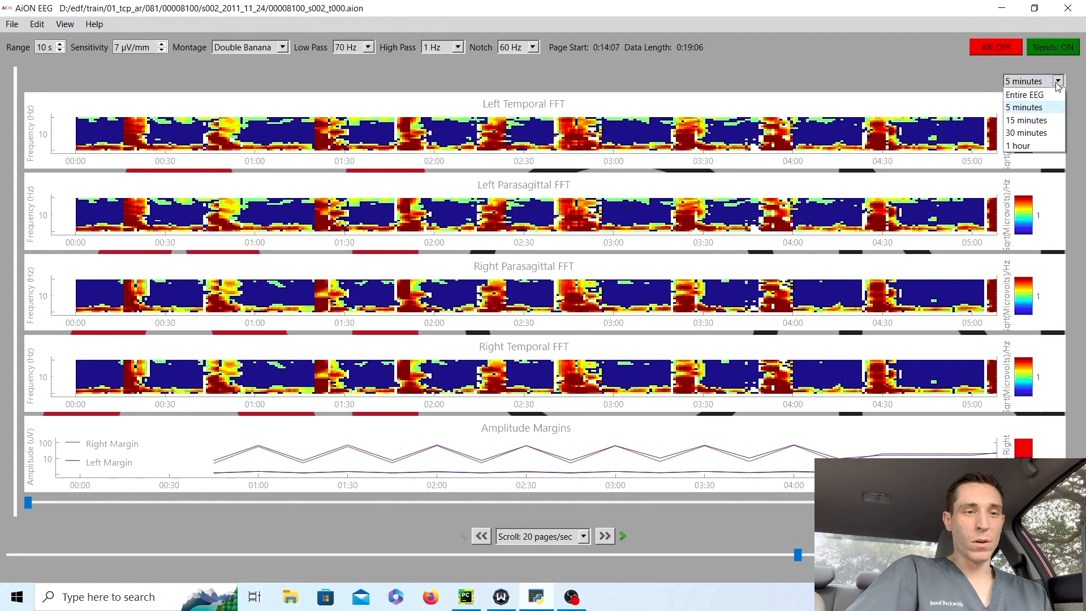
pyautogui.click(1025, 132)
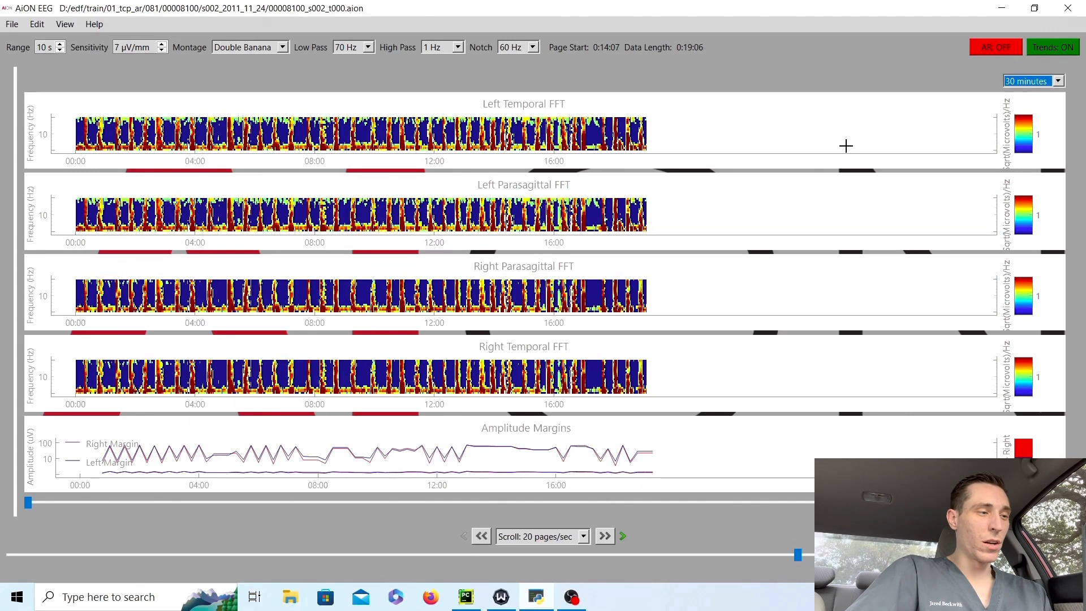
pyautogui.moveTo(282, 216)
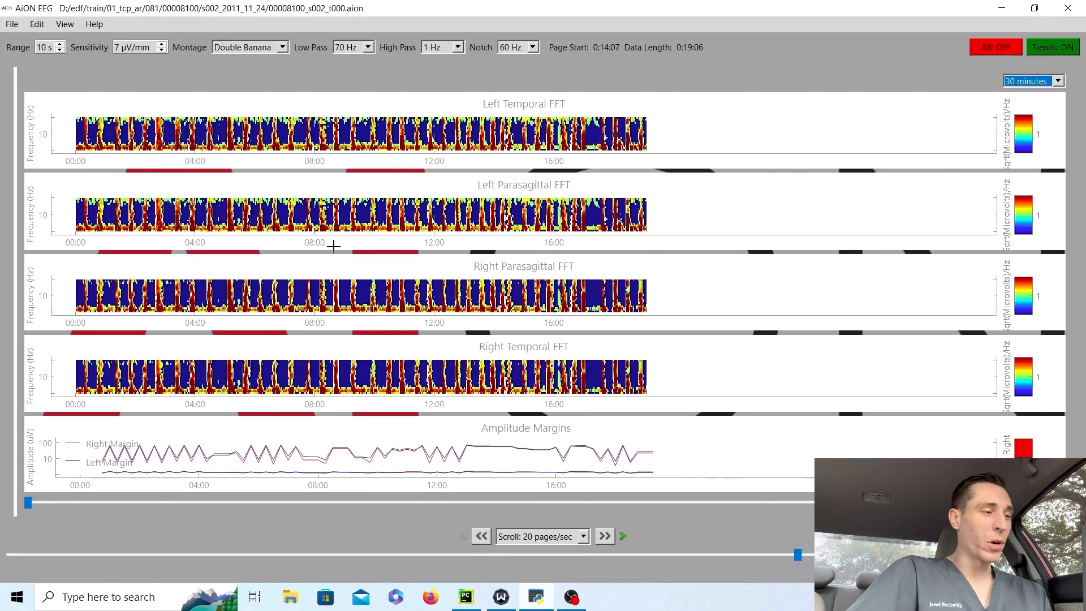
pyautogui.moveTo(184, 292)
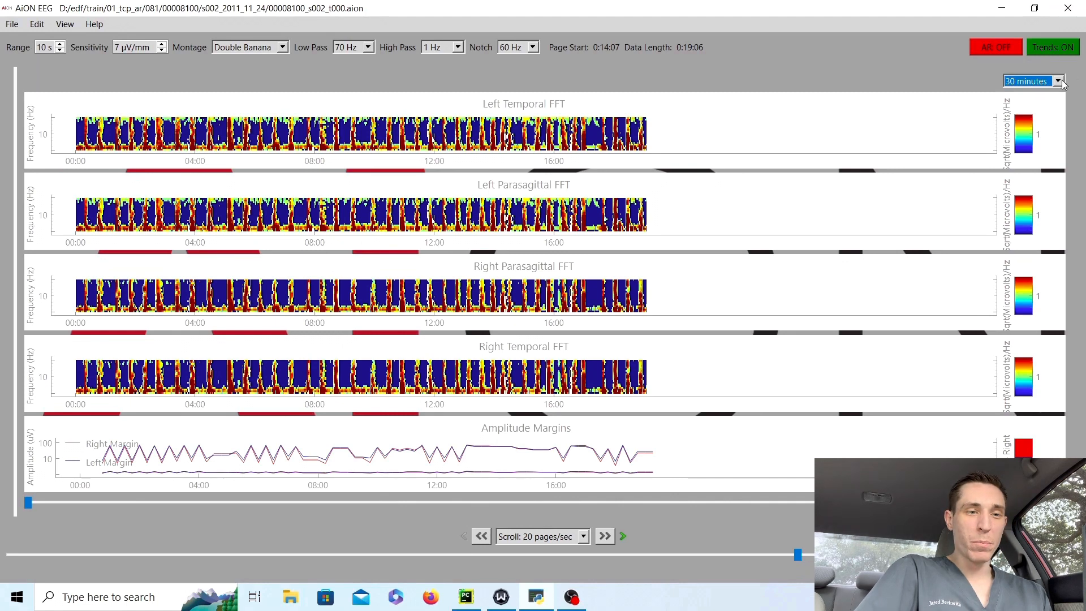
# Set the Trends range to Entire EEG, covering roughly 19 minutes
pyautogui.click(1061, 81)
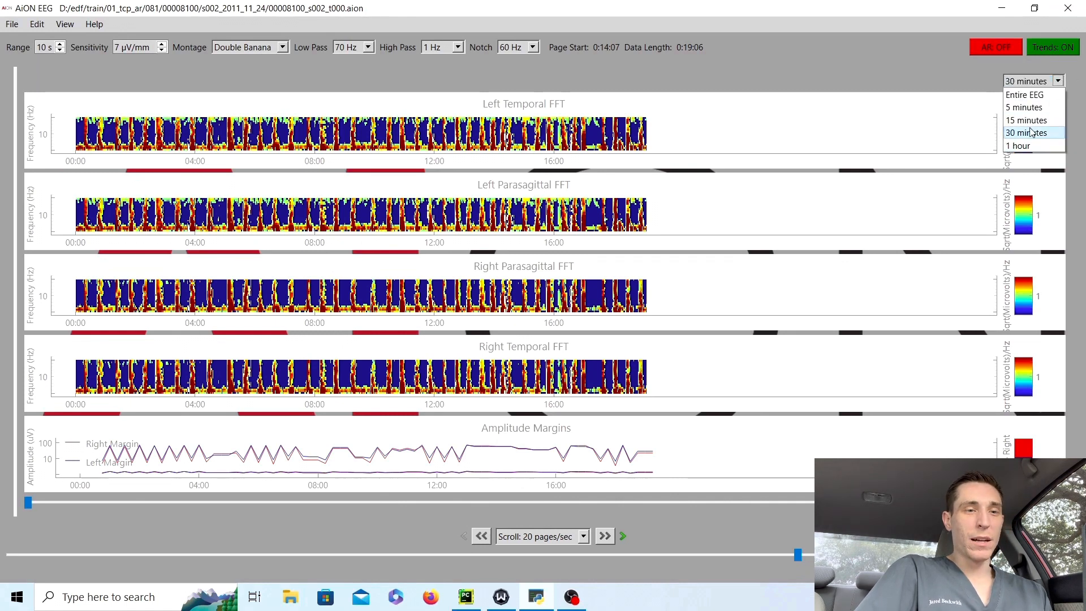
pyautogui.click(1022, 95)
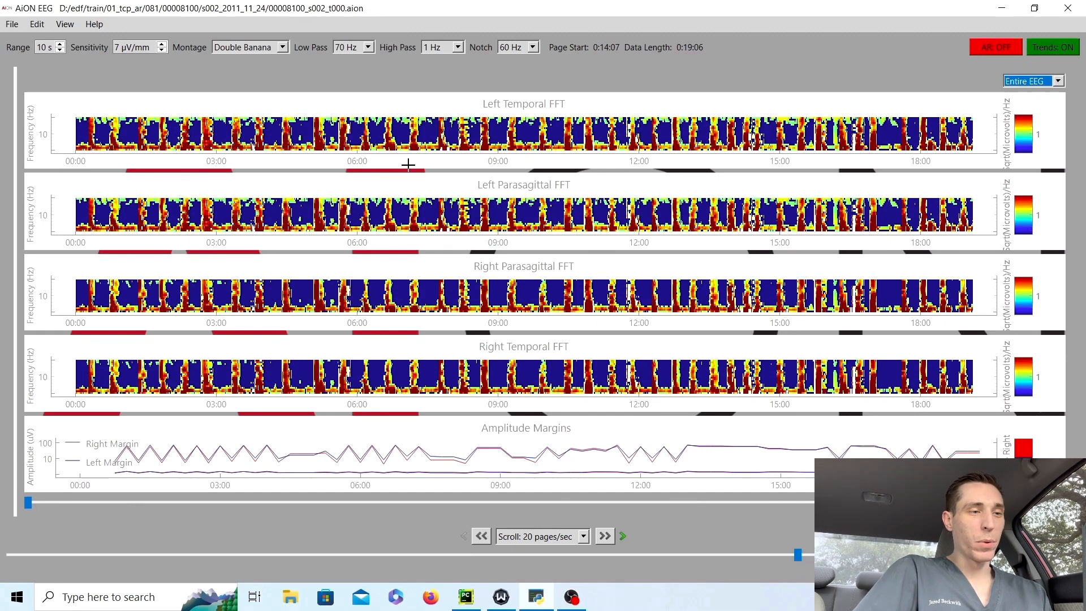
pyautogui.moveTo(436, 155)
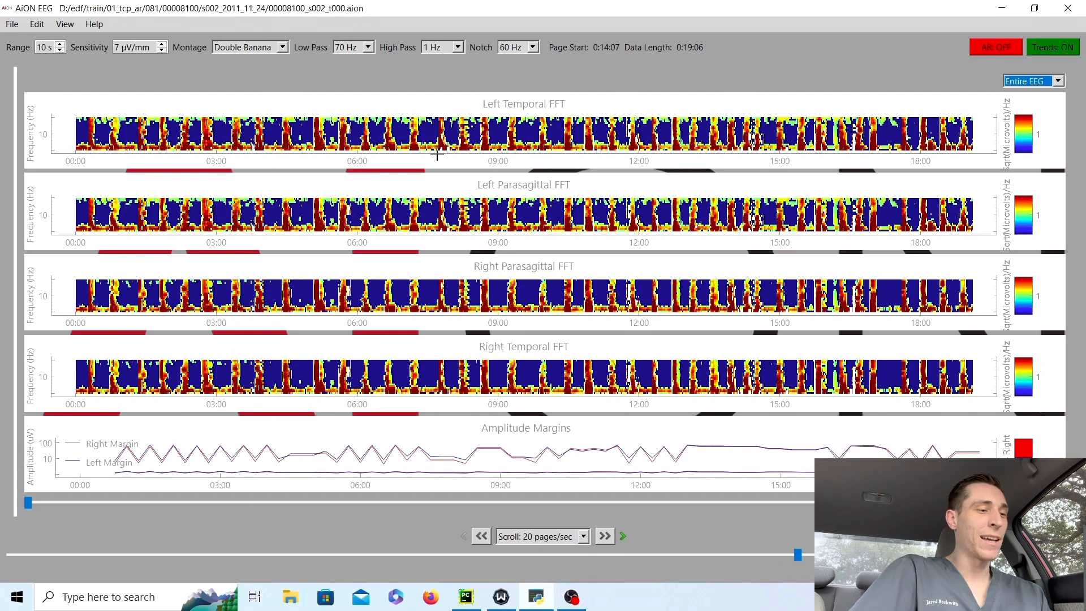
pyautogui.moveTo(543, 303)
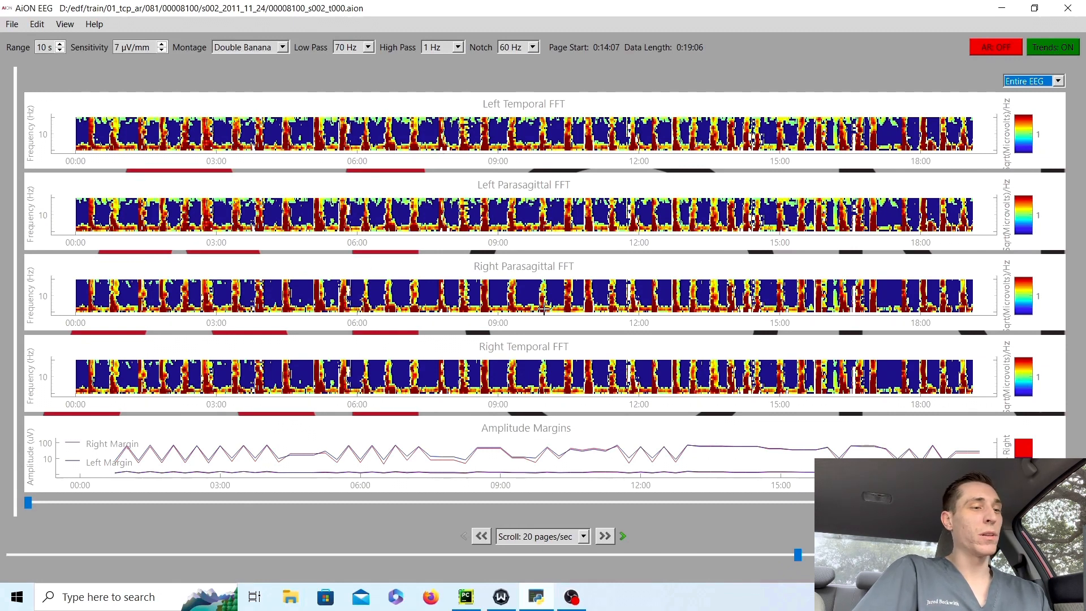
pyautogui.moveTo(555, 350)
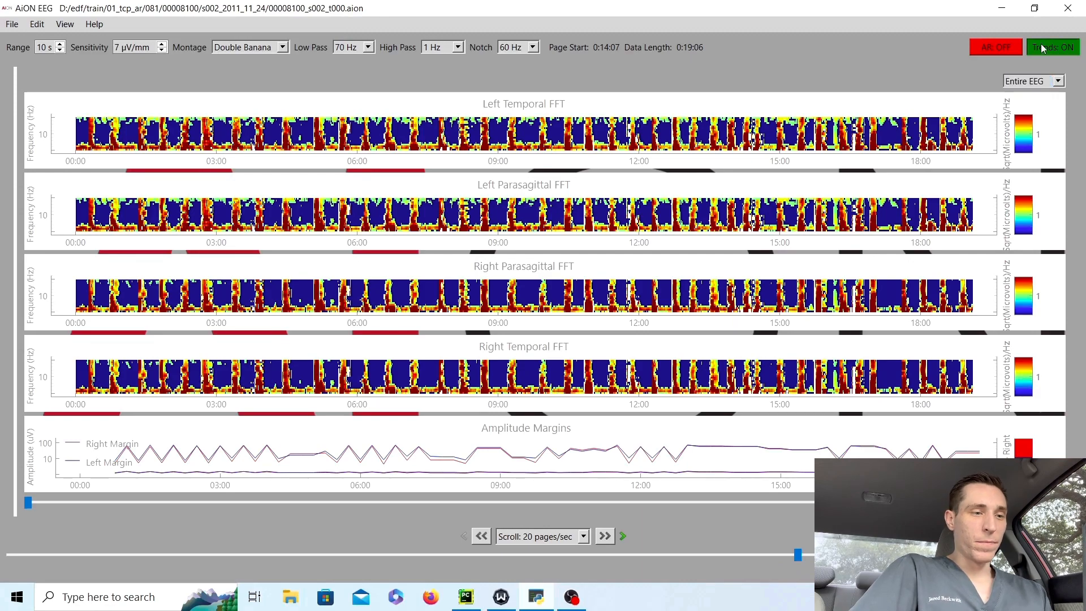
# Turn trends off and page forward through the raw traces
pyautogui.click(1052, 48)
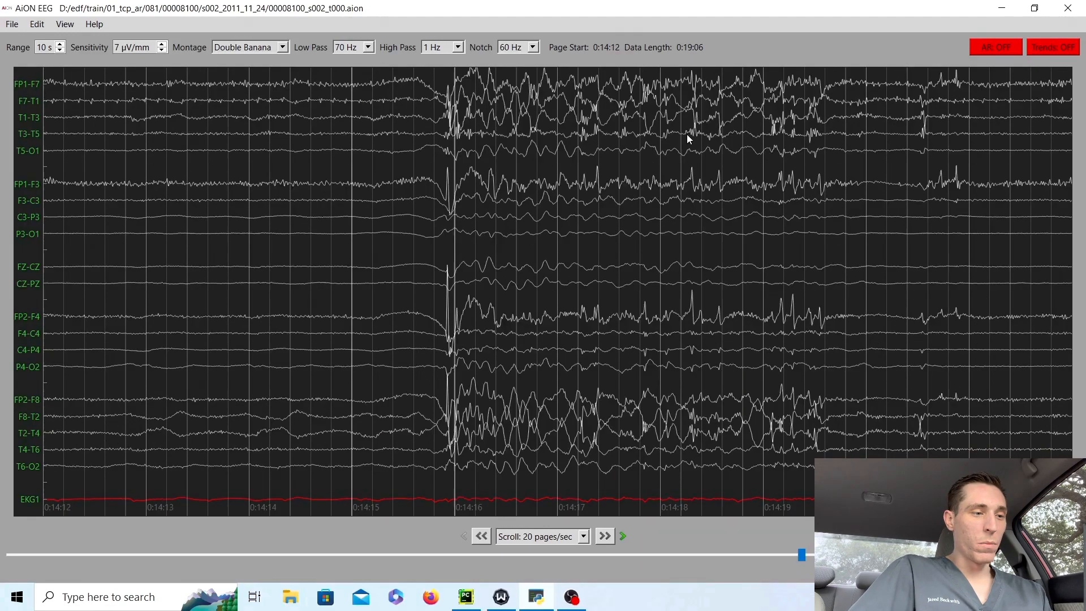
pyautogui.click(604, 536)
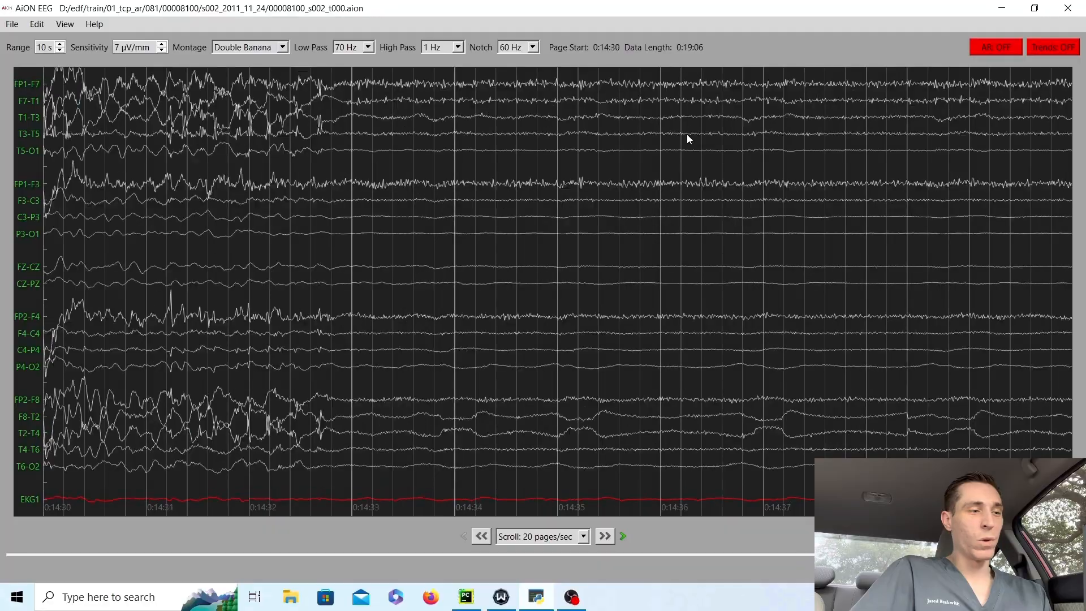
pyautogui.click(603, 536)
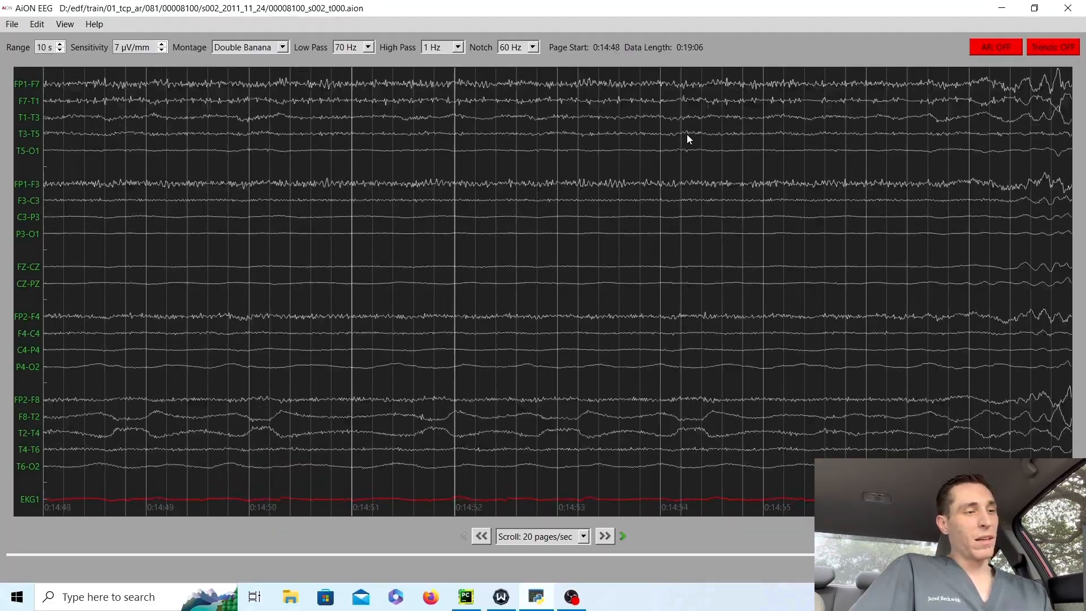
pyautogui.click(604, 536)
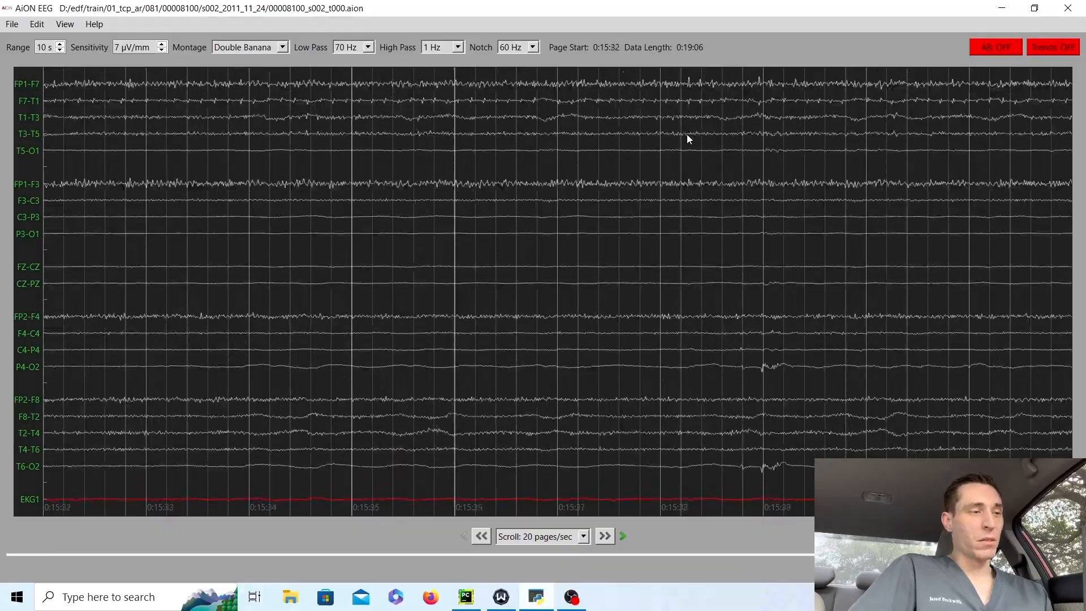
pyautogui.click(603, 536)
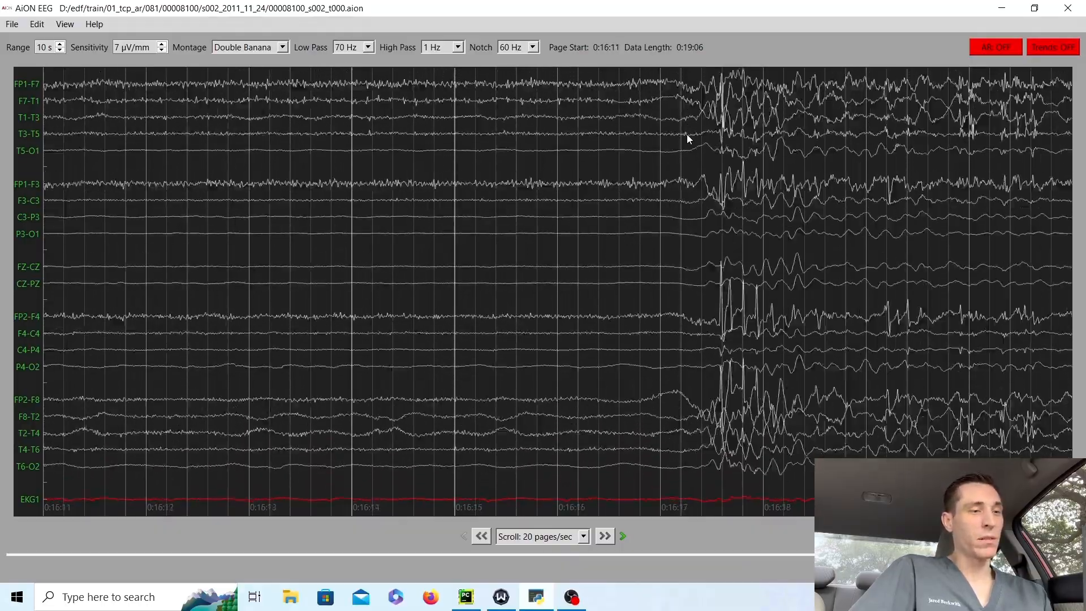
pyautogui.click(604, 536)
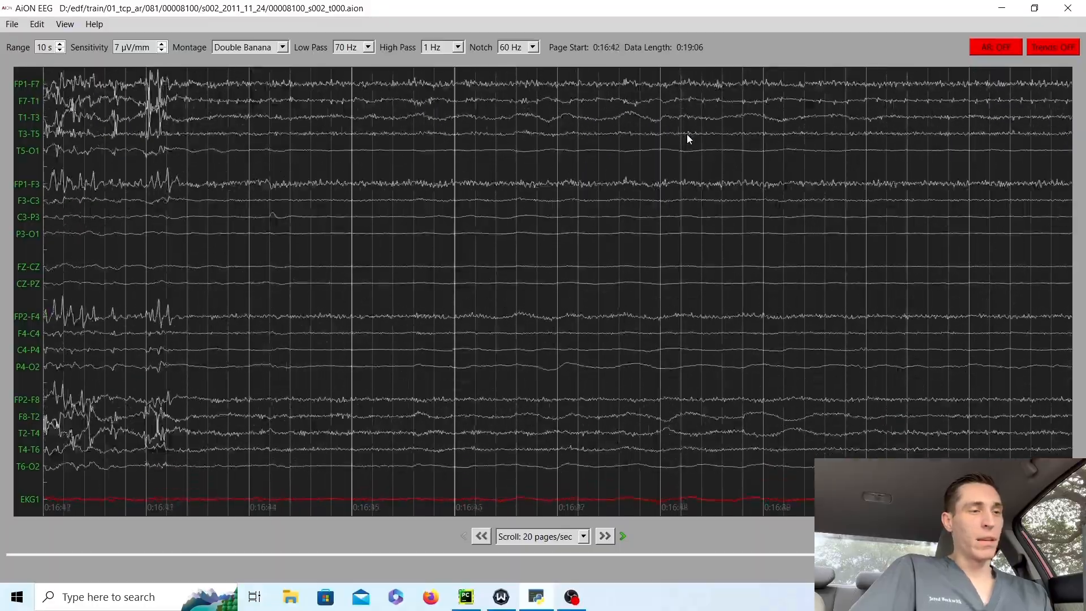
# Reach the final page near 18:40, stepping back once to the preceding burst
pyautogui.click(604, 536)
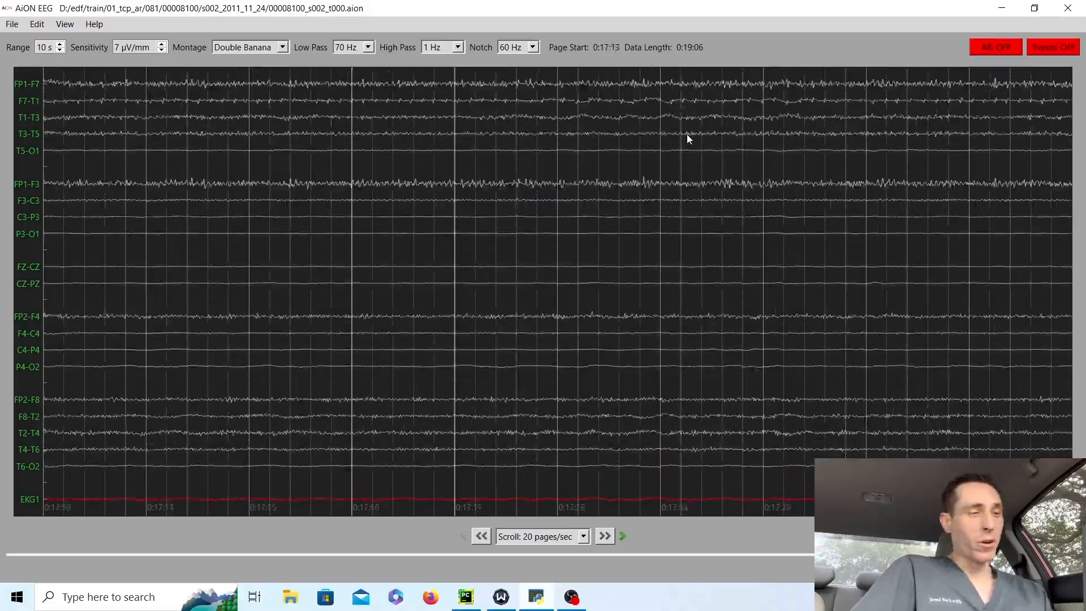
pyautogui.click(604, 536)
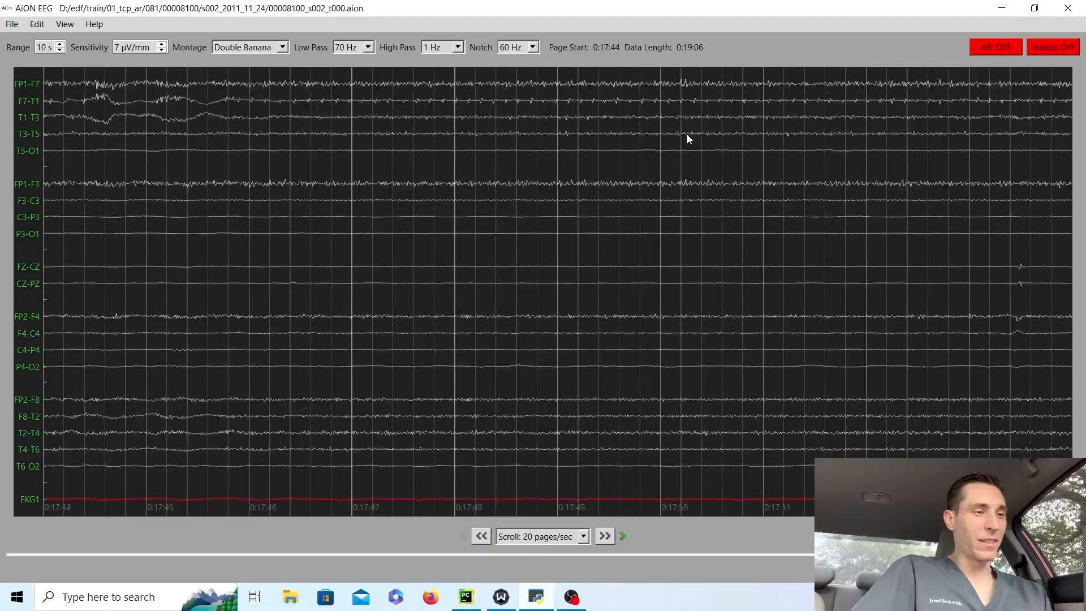
pyautogui.click(603, 536)
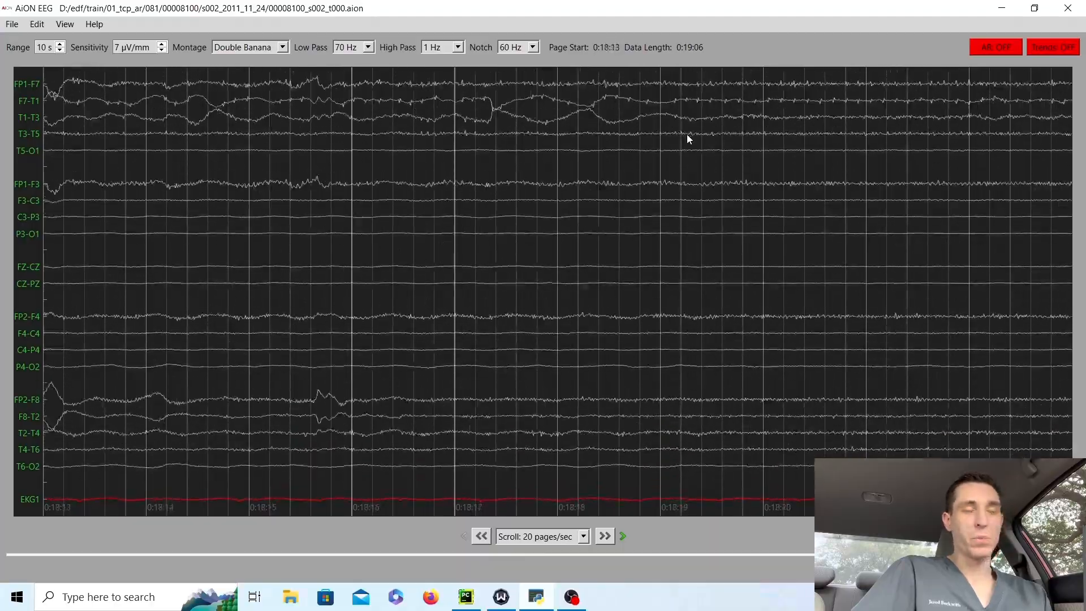
pyautogui.click(603, 536)
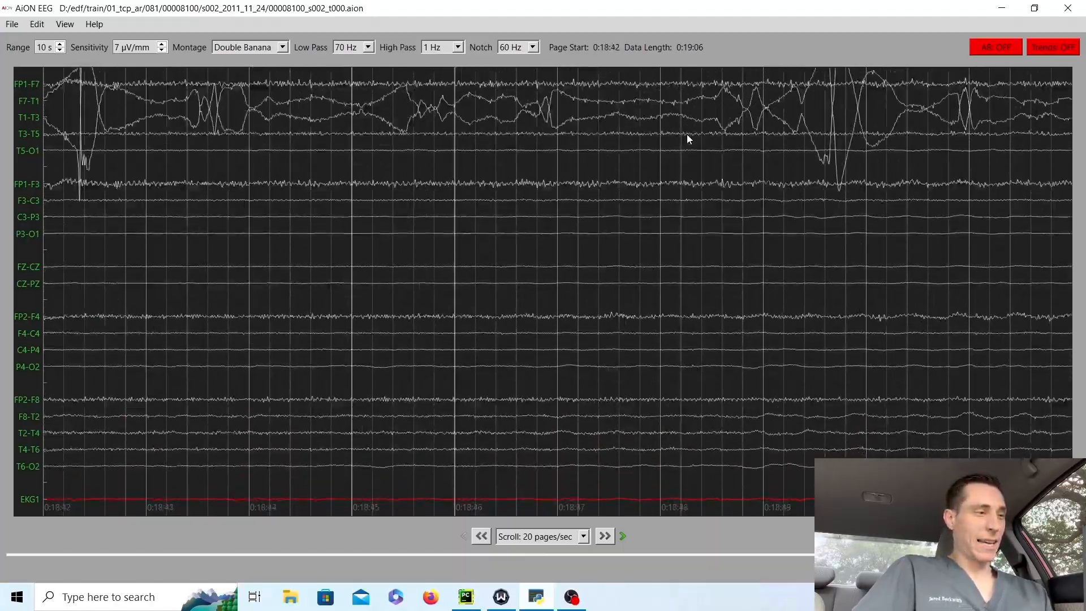
pyautogui.click(604, 536)
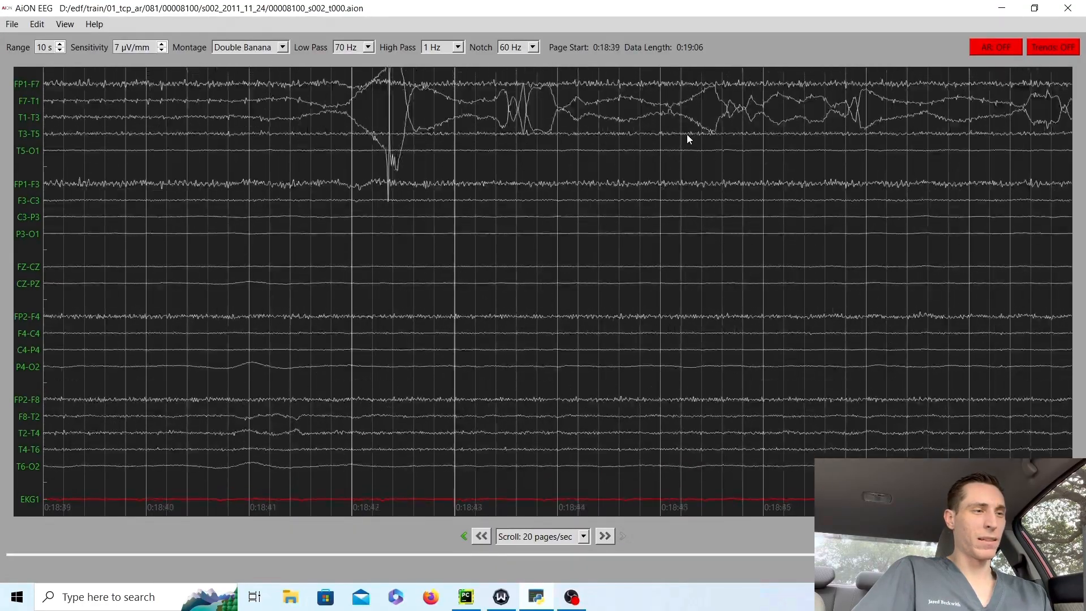
pyautogui.click(481, 536)
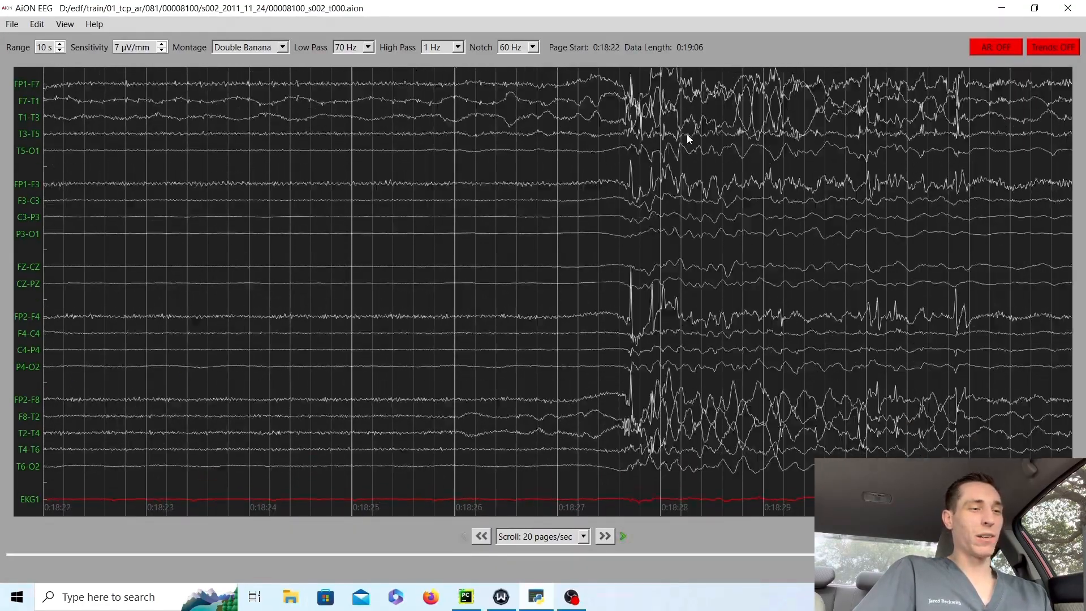
pyautogui.click(604, 536)
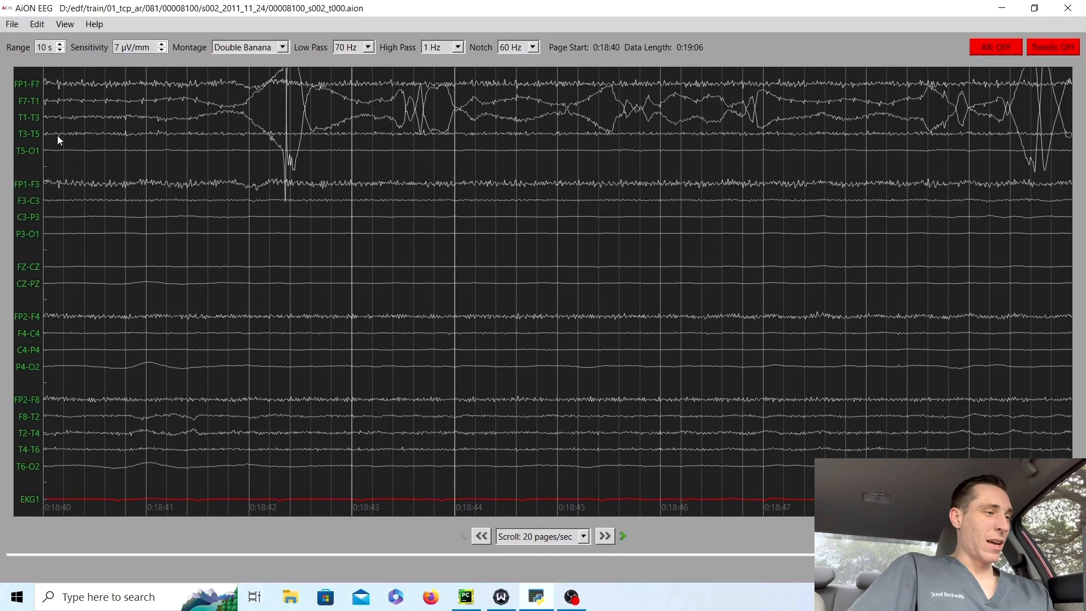
pyautogui.moveTo(108, 92)
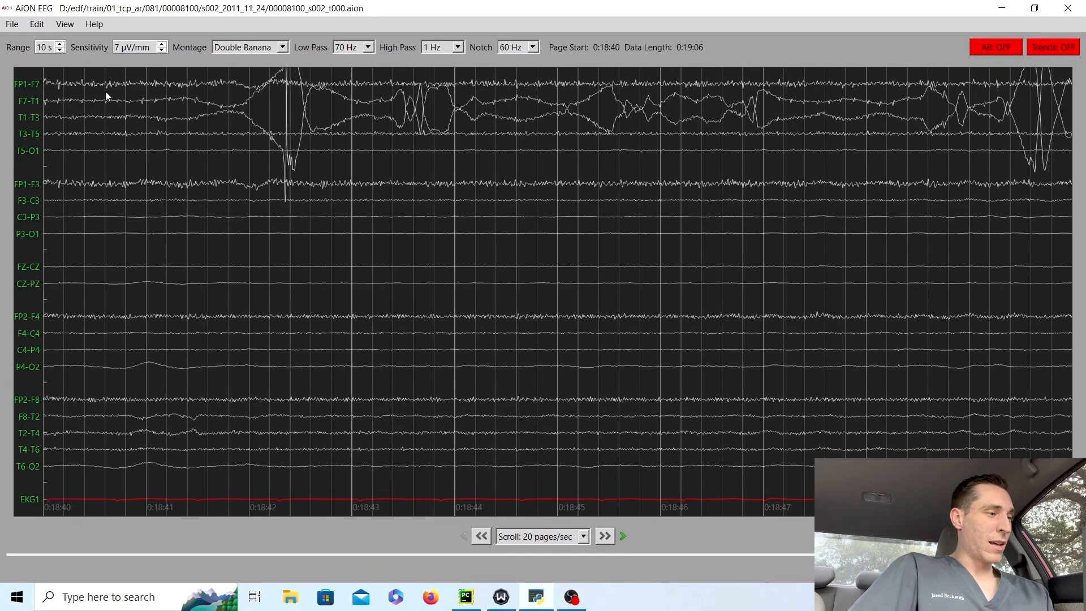
pyautogui.moveTo(292, 128)
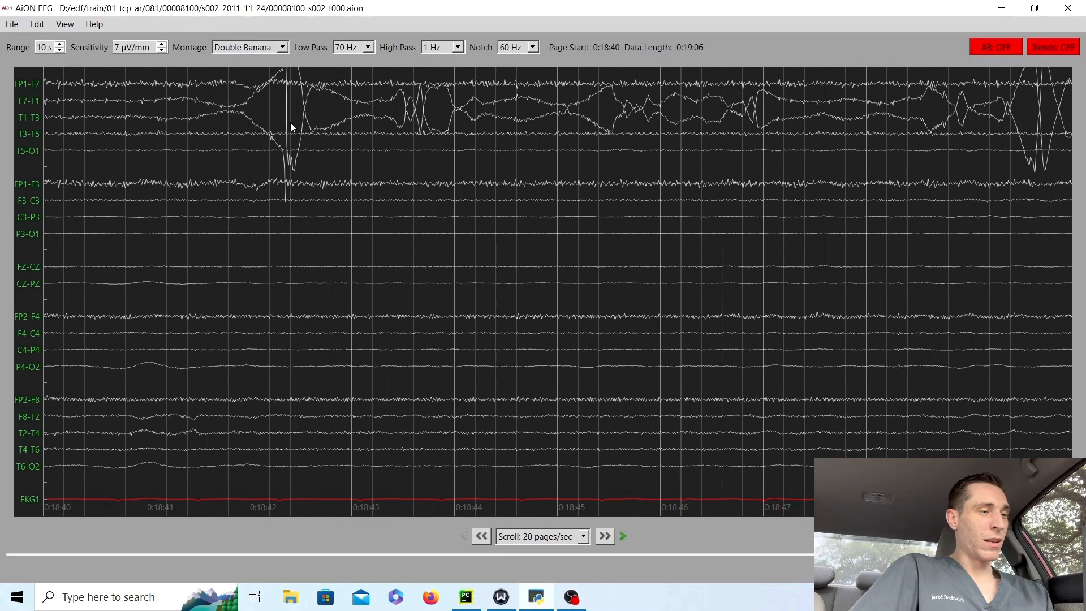
pyautogui.moveTo(305, 111)
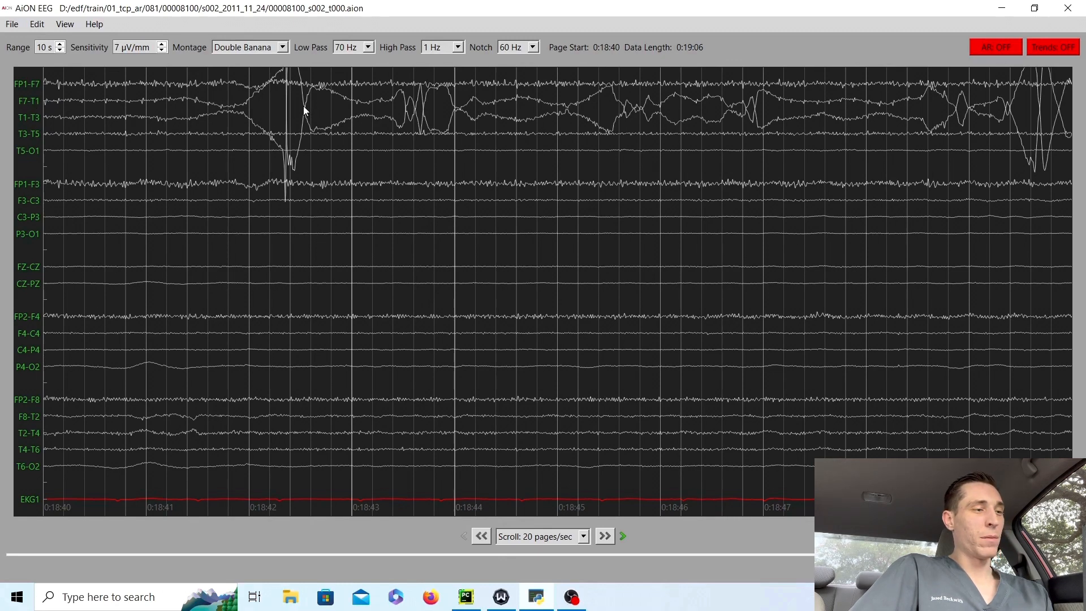
pyautogui.moveTo(409, 112)
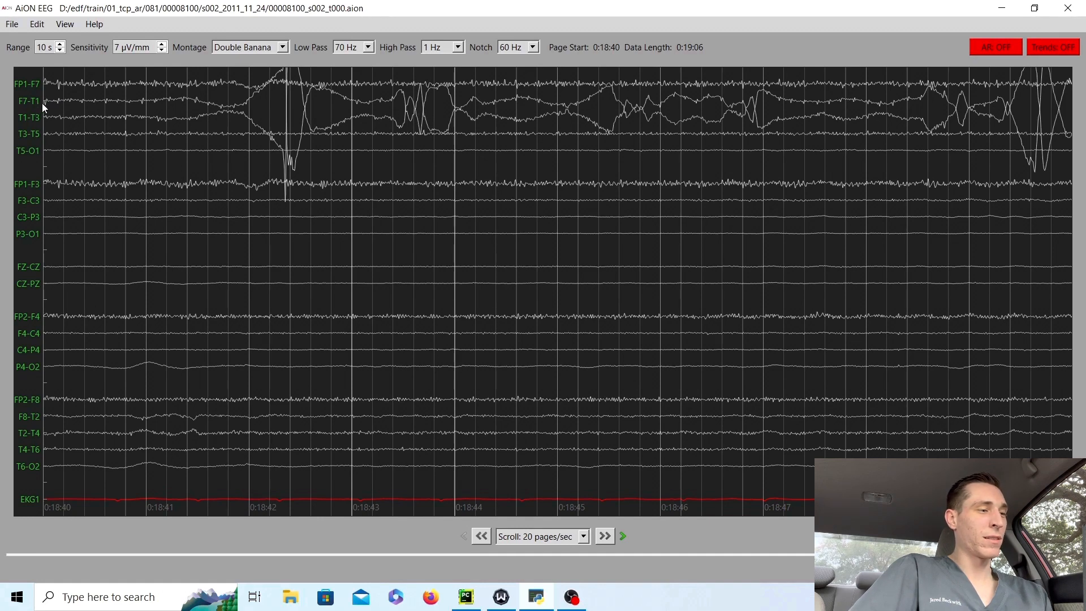
pyautogui.moveTo(334, 111)
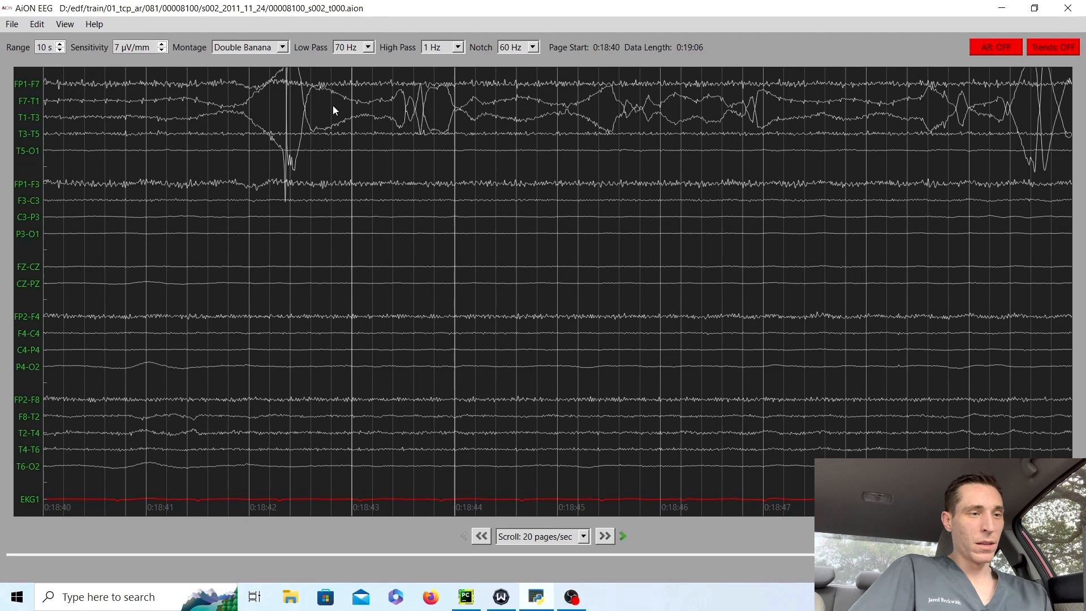
# Go to the record end at 19:06, then back to the 0:18:23 page with the large burst
pyautogui.click(604, 536)
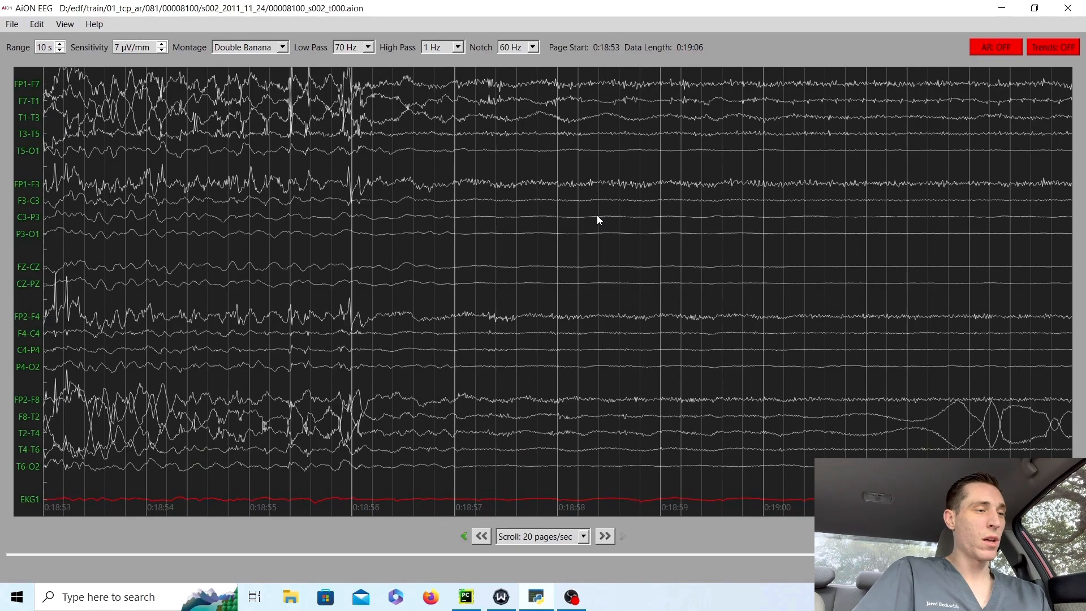
pyautogui.click(480, 536)
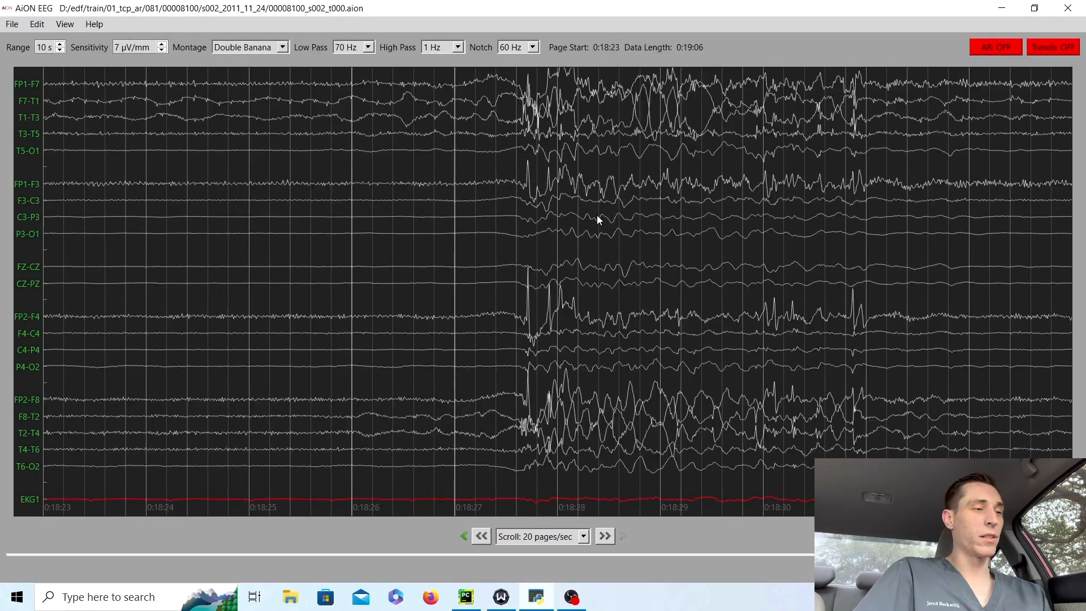